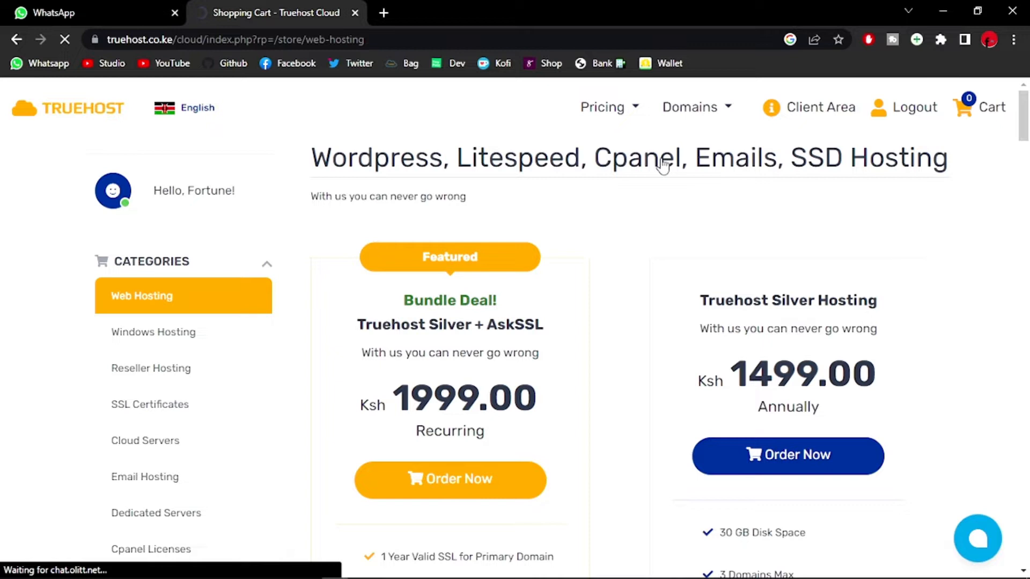
# Step: Go to Domains > Register a New Domain to reach the domain search page
pyautogui.click(450, 480)
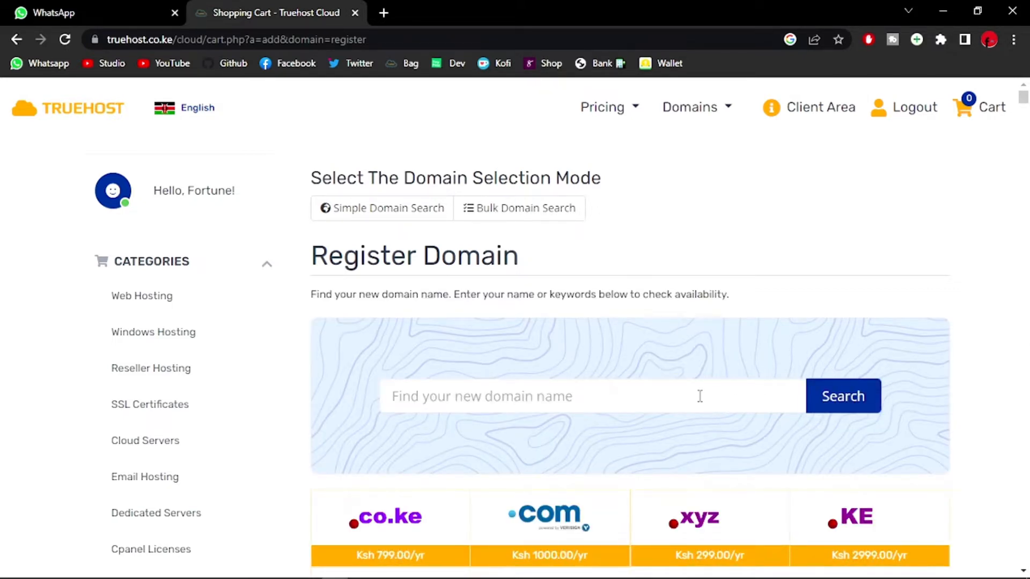
# Step: Search deeznuts.xyz (unavailable), then find deezshop.xyz available
pyautogui.write('deeznuts.xyz')
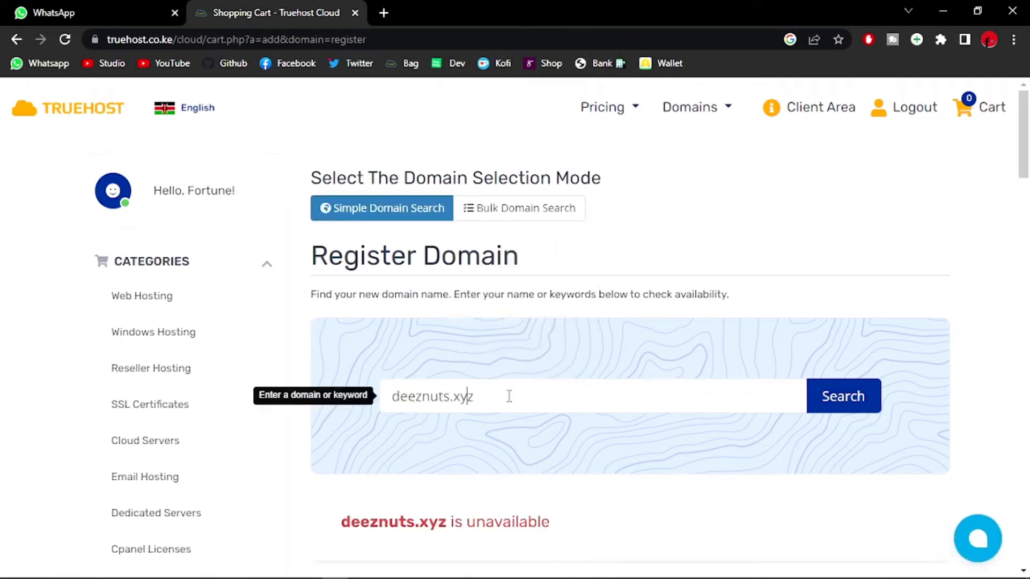
pyautogui.press('Backspace')
pyautogui.write('hop')
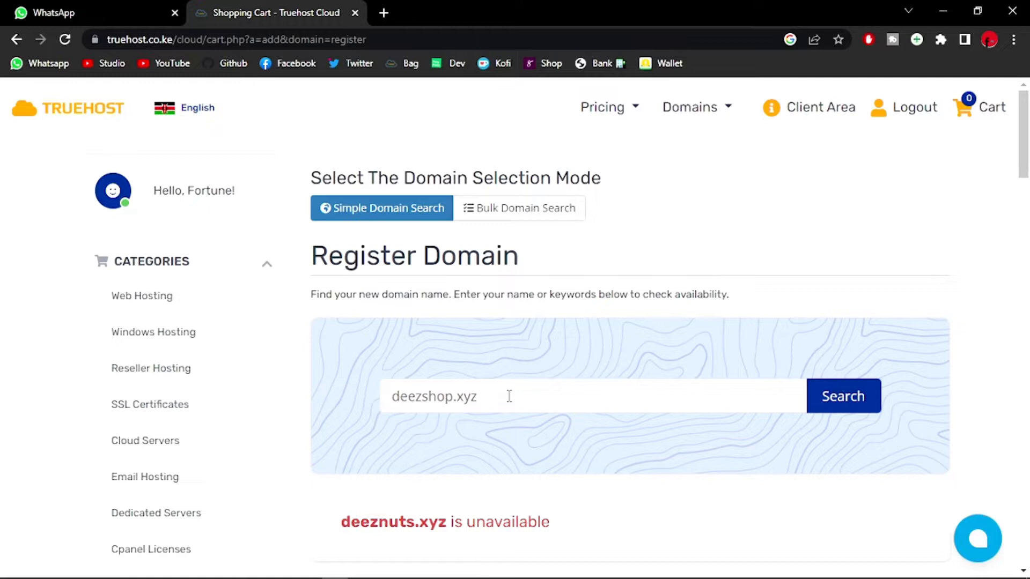
pyautogui.click(843, 396)
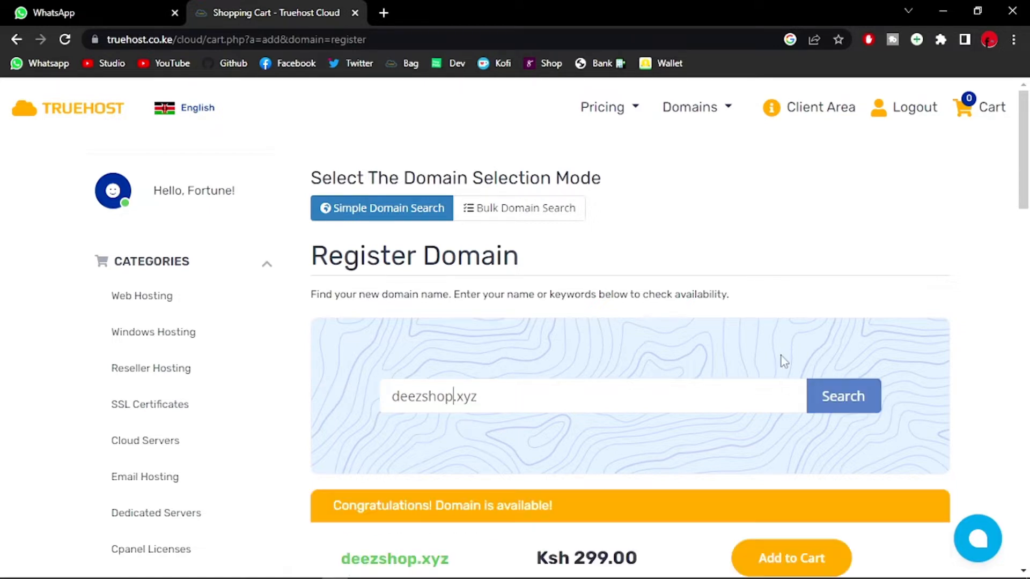
# Step: Add deezshop.xyz to the cart and proceed to checkout for its configuration
pyautogui.scroll(-3)
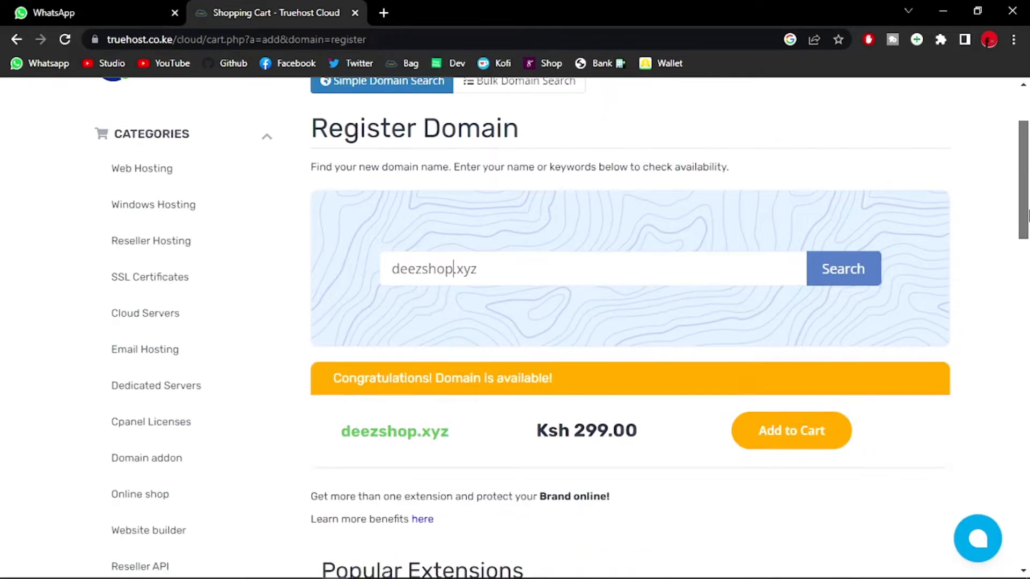
pyautogui.scroll(-3)
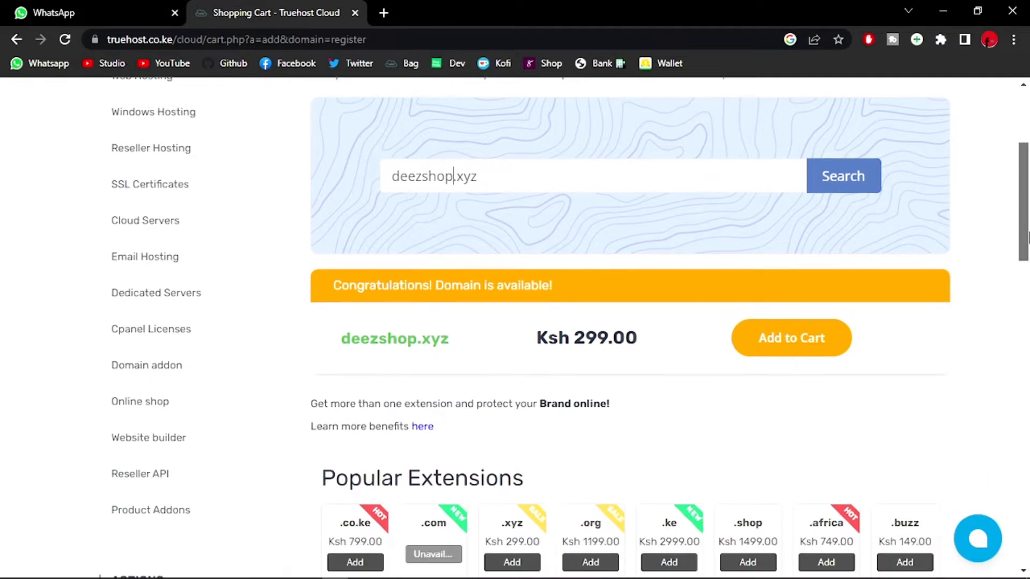
pyautogui.scroll(-3)
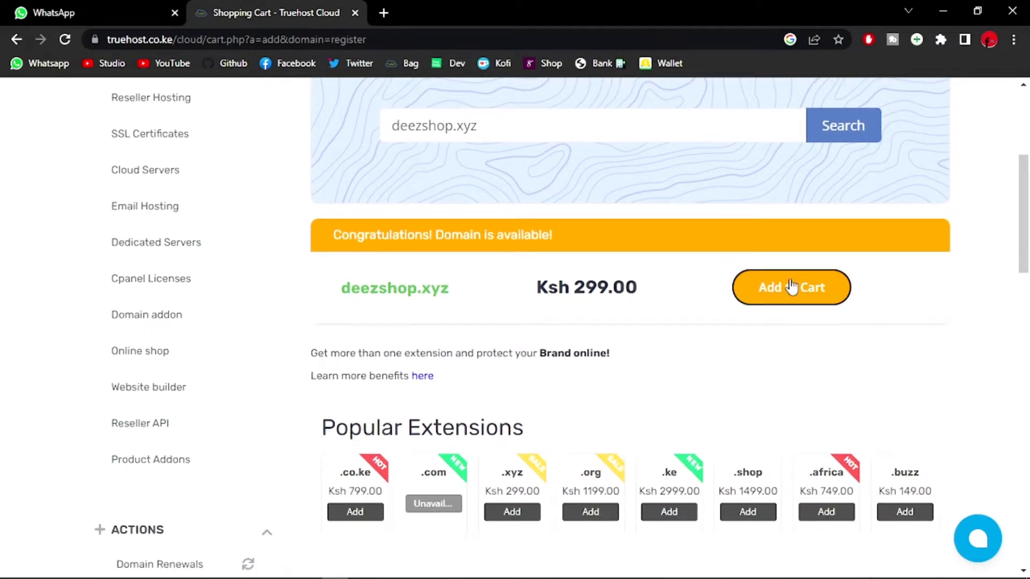
pyautogui.click(791, 288)
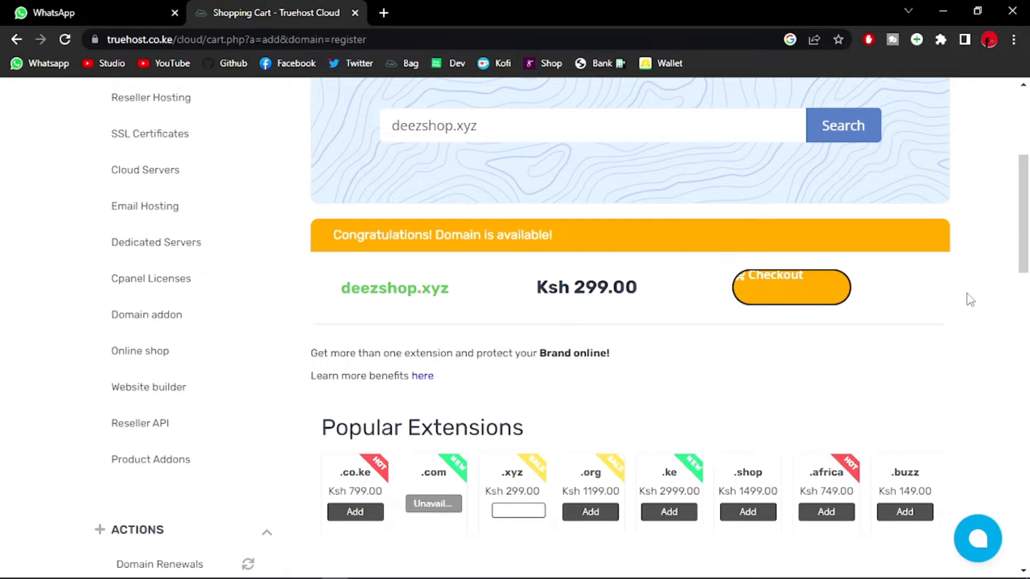
pyautogui.click(791, 288)
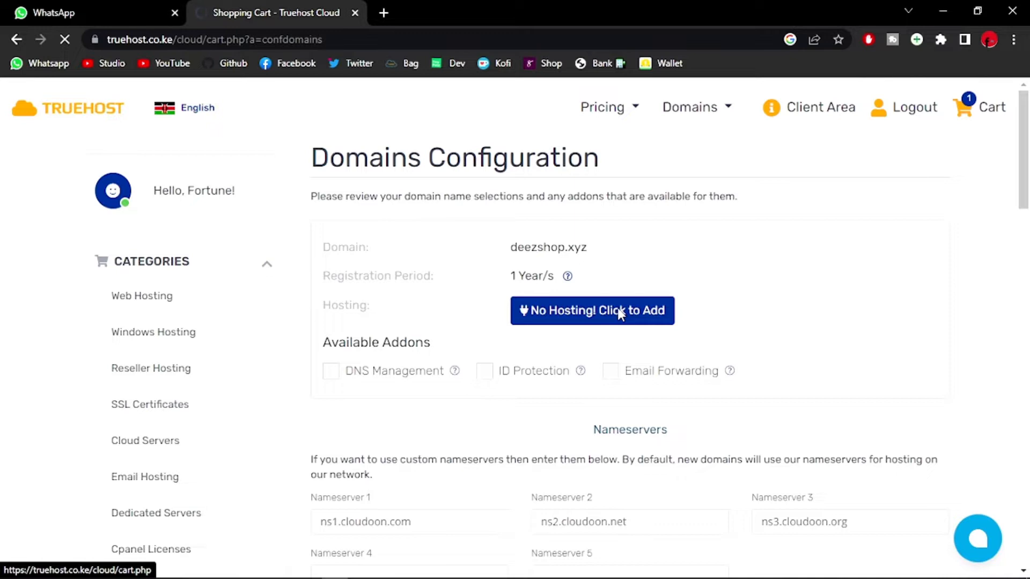
# Step: Add hosting to deezshop.xyz by ordering the Truehost Bronze Hosting Free plan
pyautogui.click(592, 310)
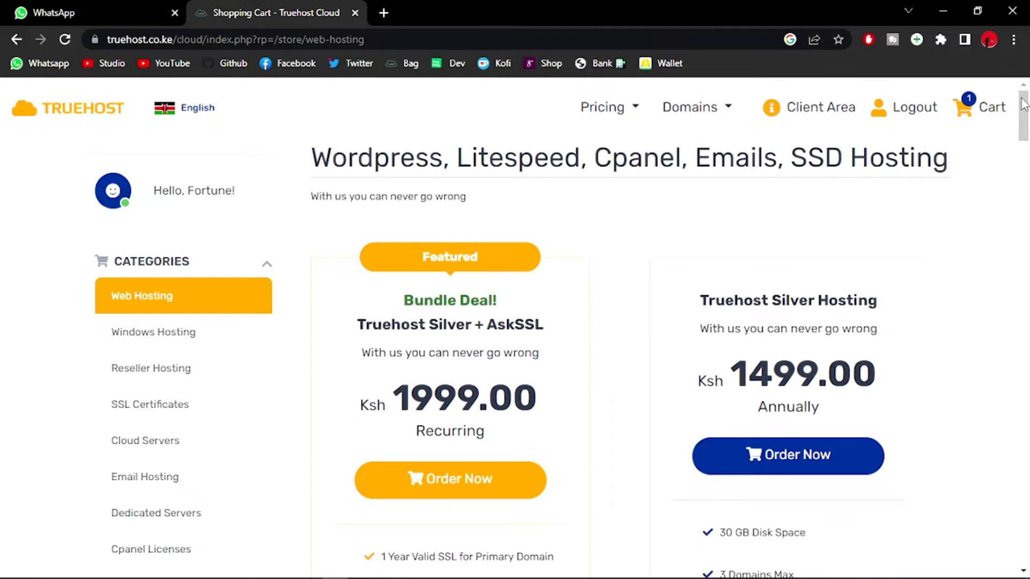
pyautogui.scroll(-3)
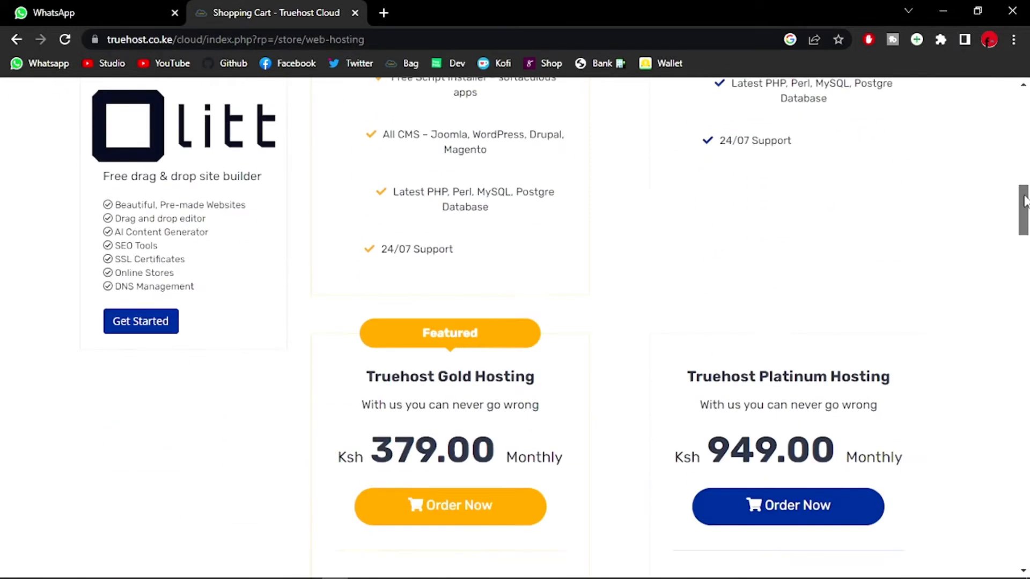
pyautogui.scroll(-3)
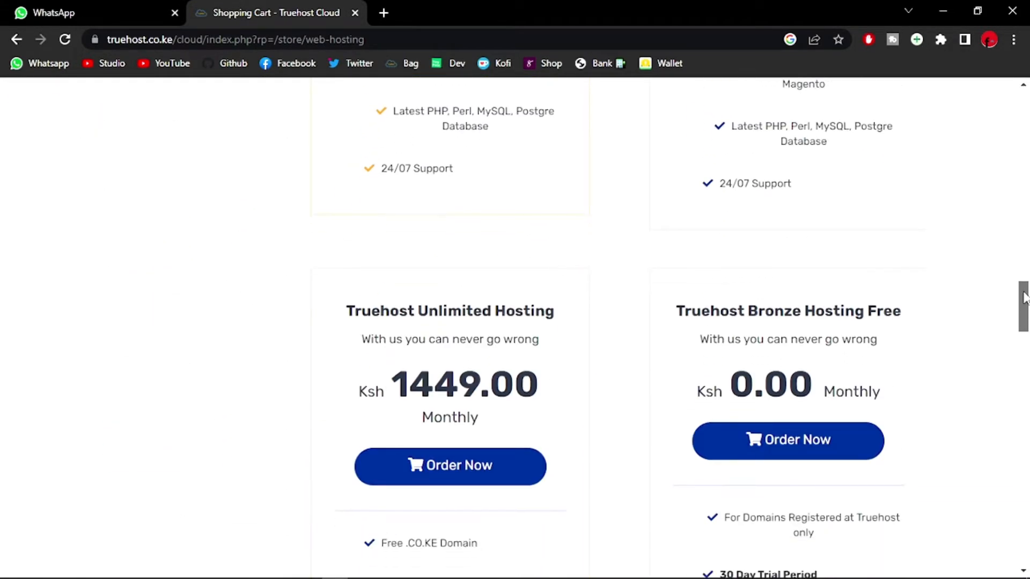
pyautogui.scroll(-3)
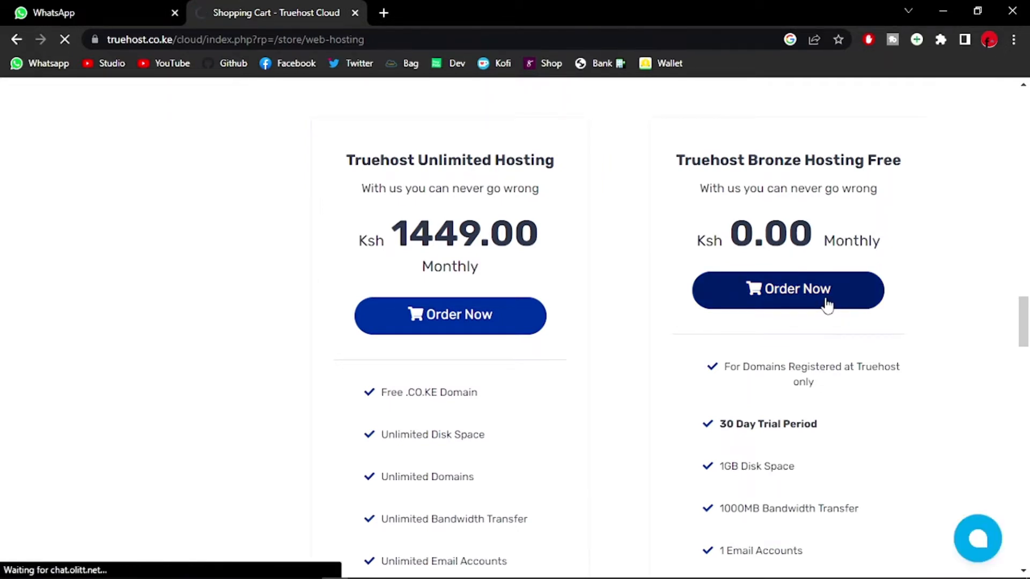
pyautogui.click(787, 289)
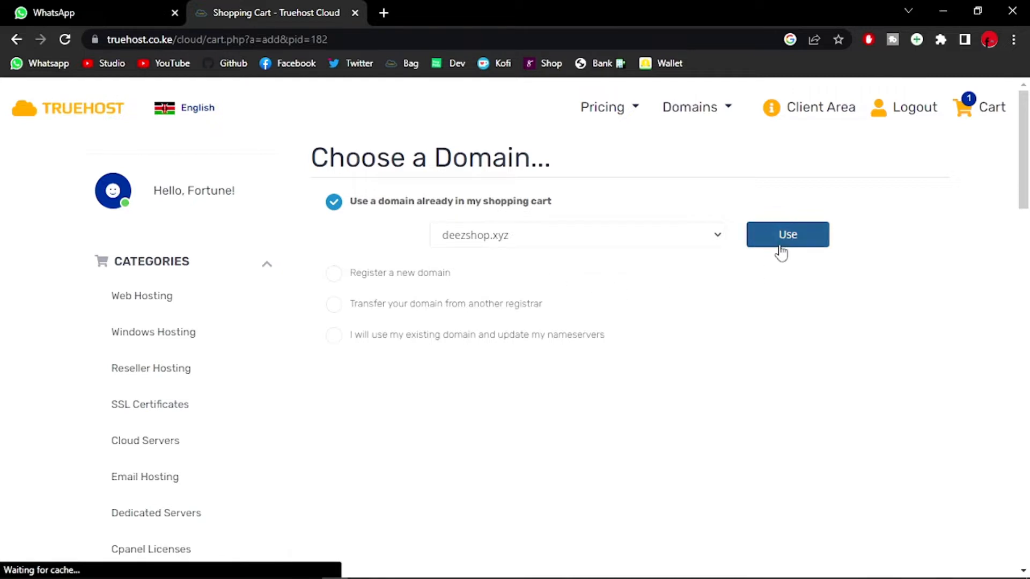
# Step: Use deezshop.xyz from the cart as the domain for the Bronze hosting
pyautogui.click(786, 235)
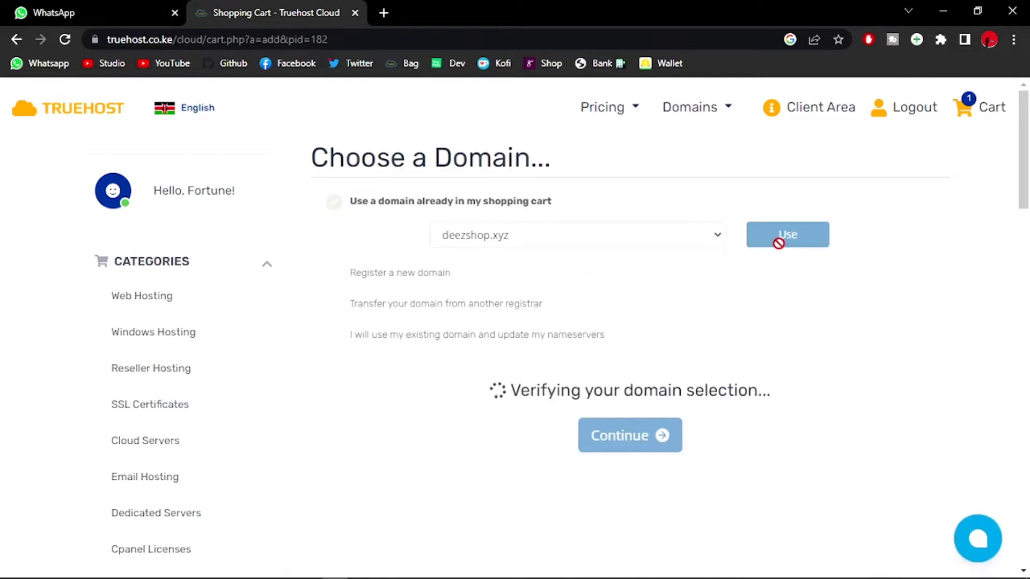
pyautogui.click(786, 235)
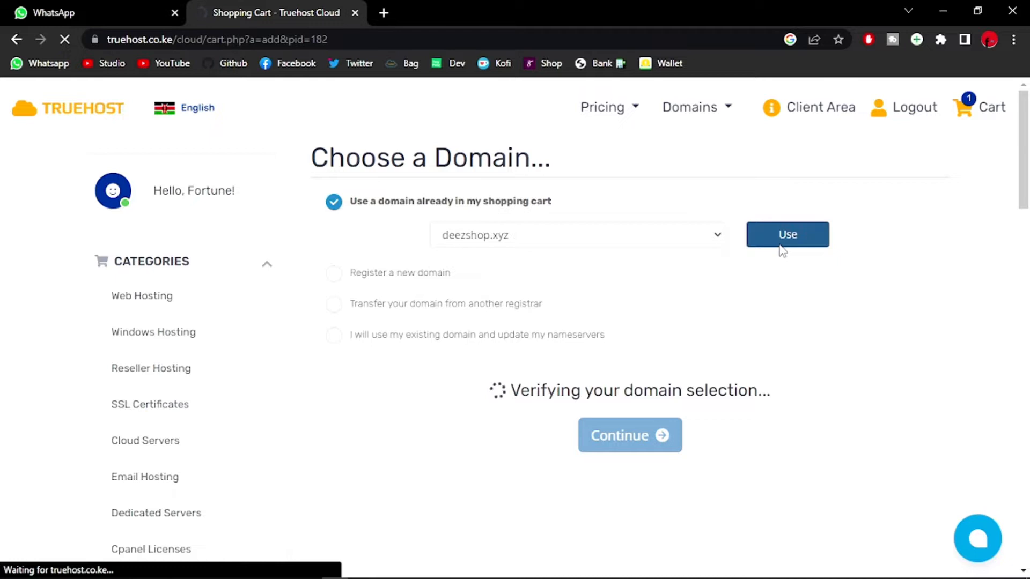
pyautogui.click(786, 235)
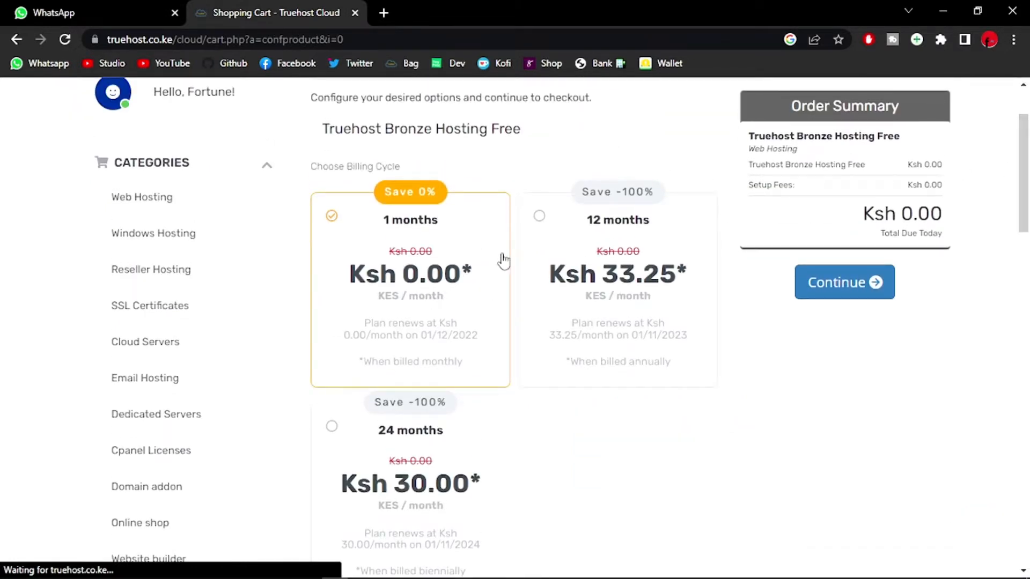
pyautogui.moveTo(502, 313)
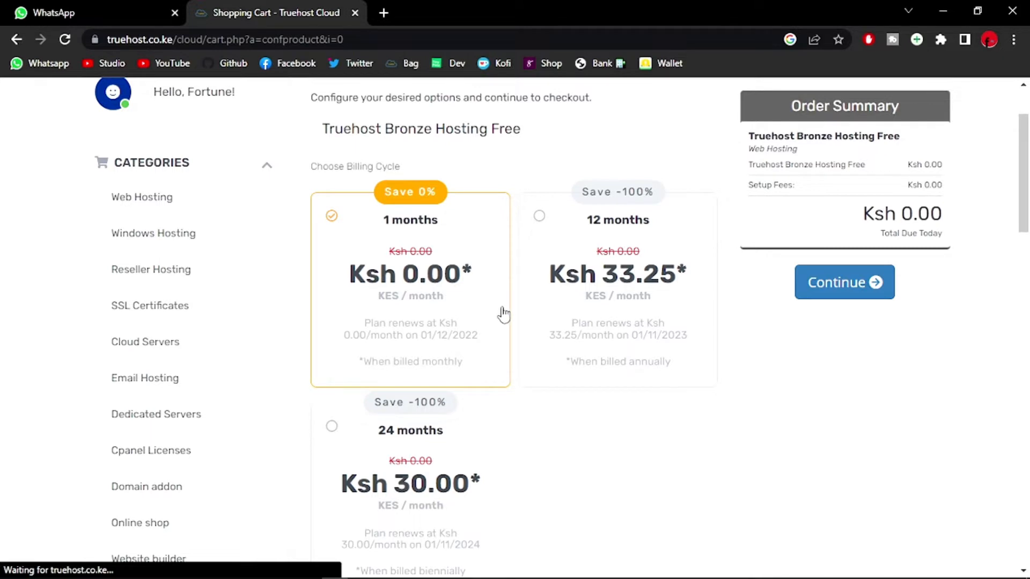
pyautogui.moveTo(654, 267)
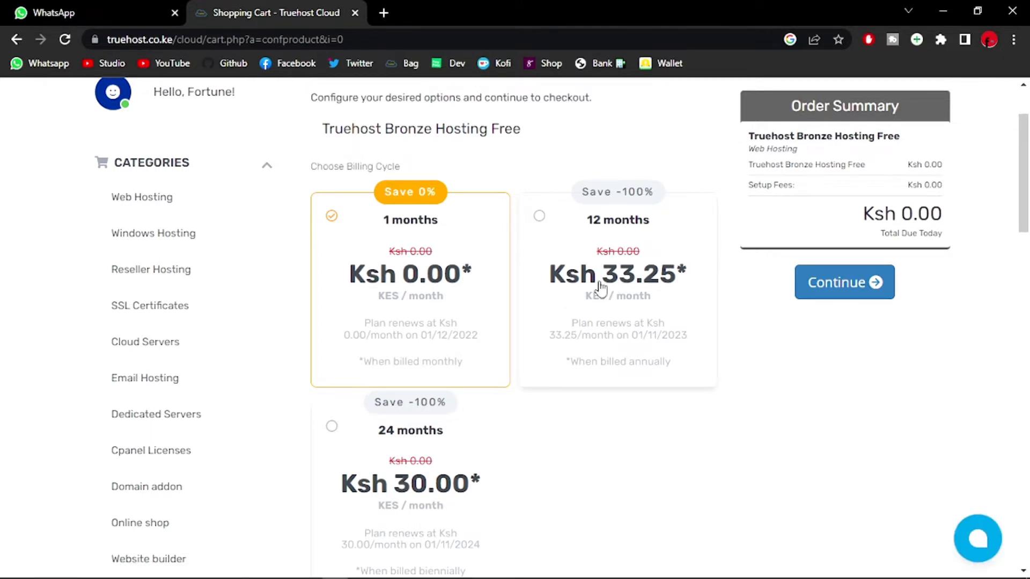
pyautogui.moveTo(602, 238)
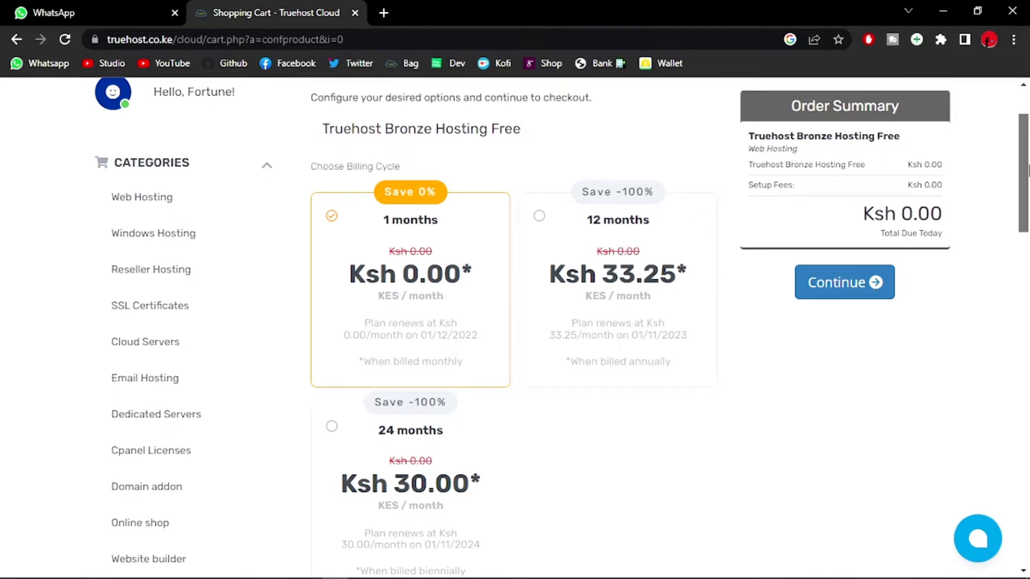
# Step: Continue the Bronze Hosting Free configuration at 1-month Ksh 0.00 with no addons
pyautogui.scroll(-3)
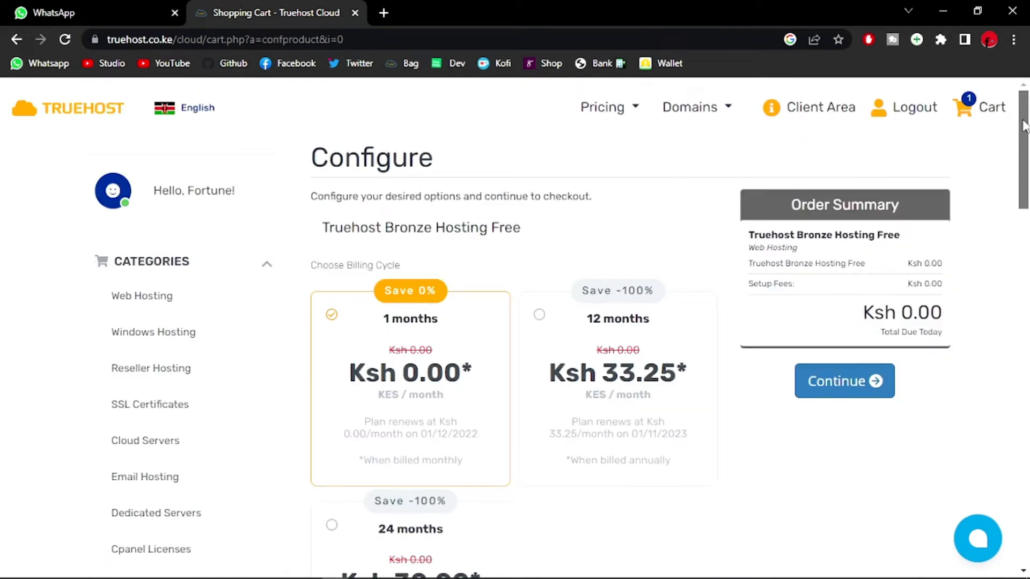
pyautogui.scroll(-3)
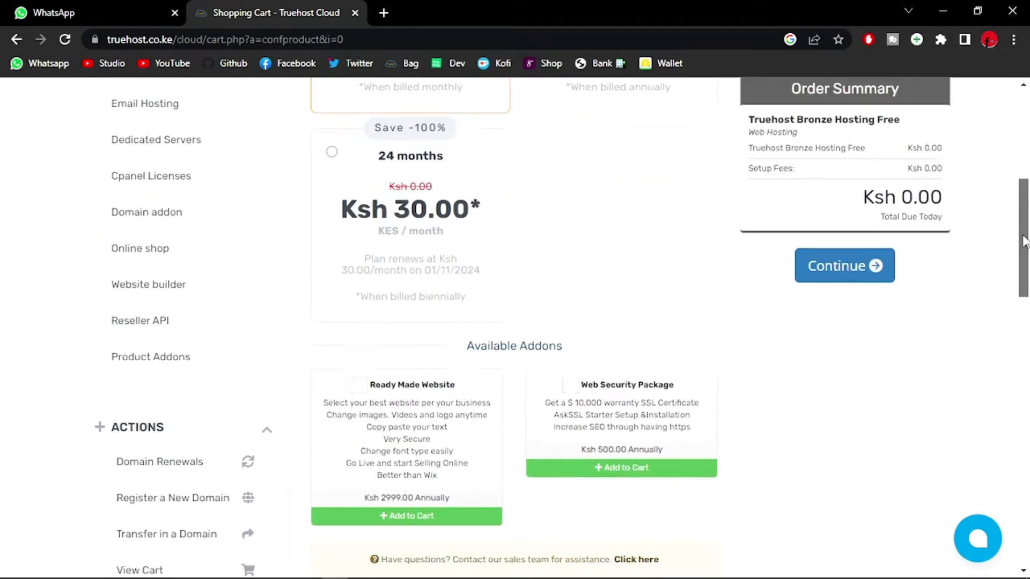
pyautogui.scroll(-3)
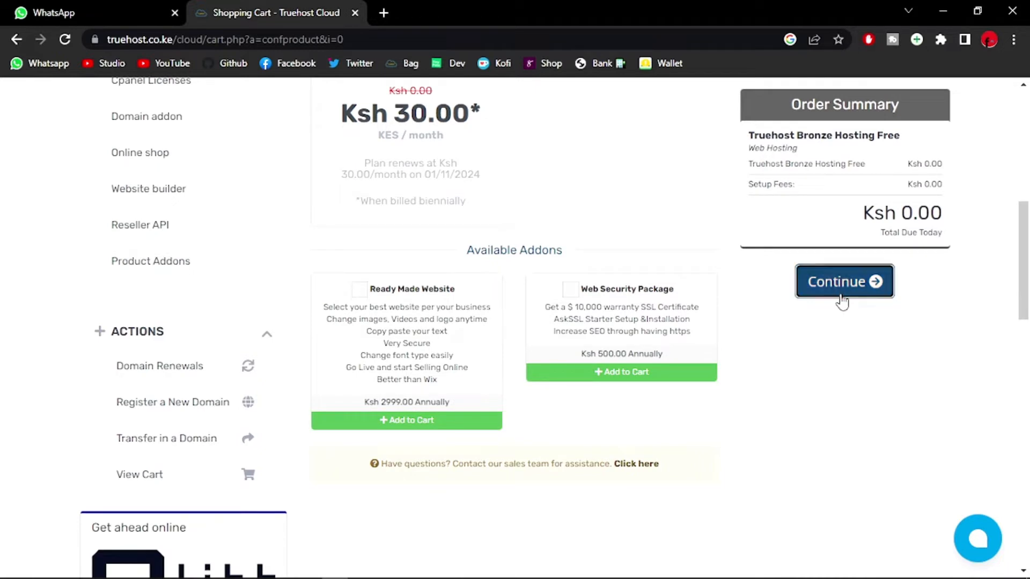
pyautogui.click(844, 281)
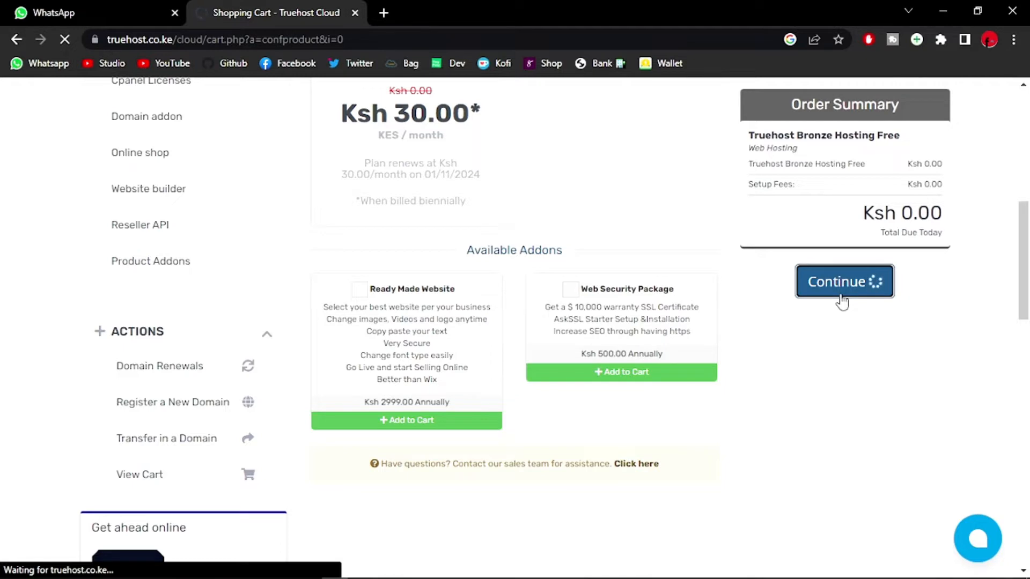
pyautogui.click(845, 281)
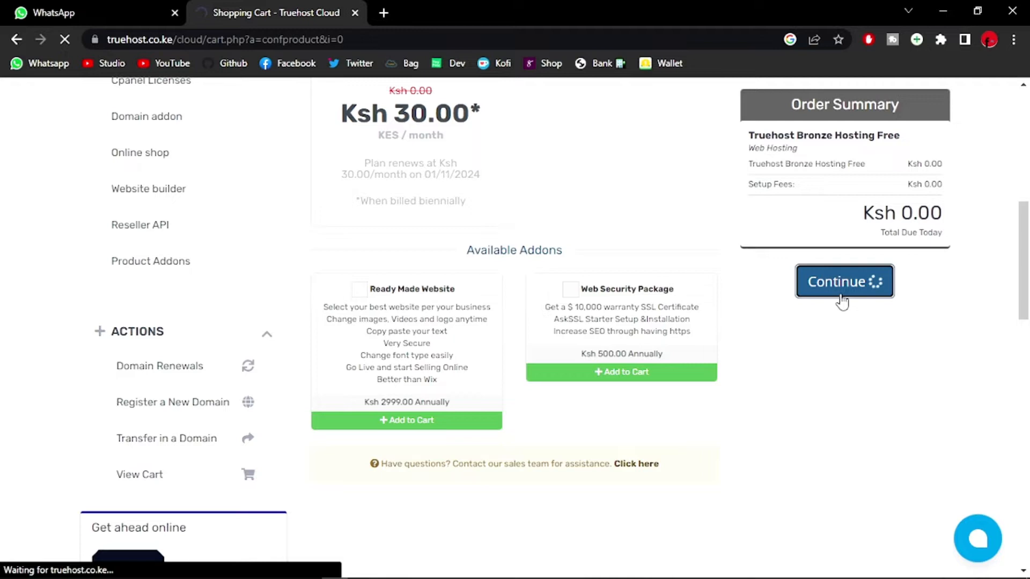
pyautogui.click(844, 282)
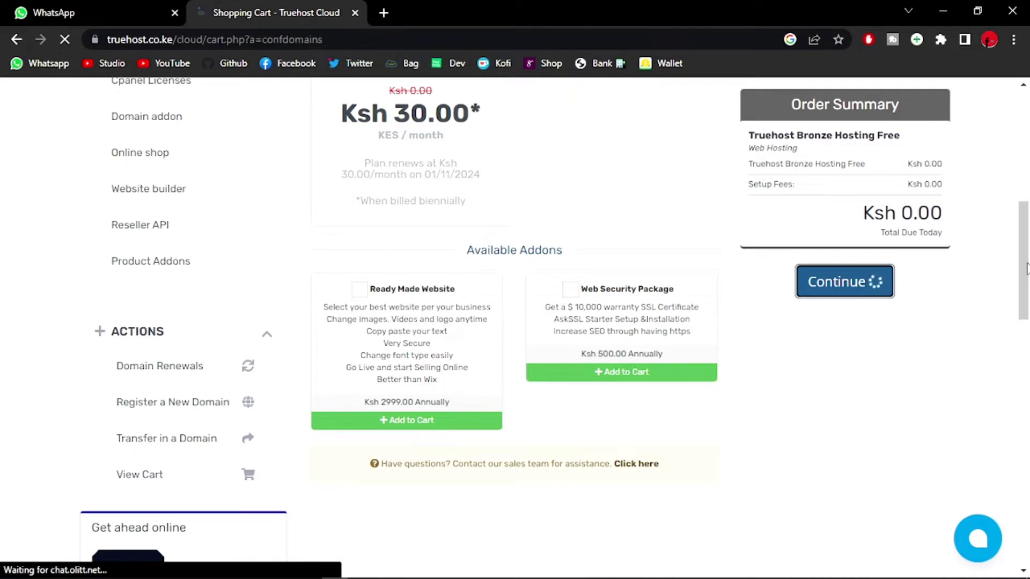
# Step: Continue deezshop.xyz with DNS Management, ID Protection and Email Forwarding unchecked, reaching the Ksh 299.00 cart
pyautogui.click(844, 281)
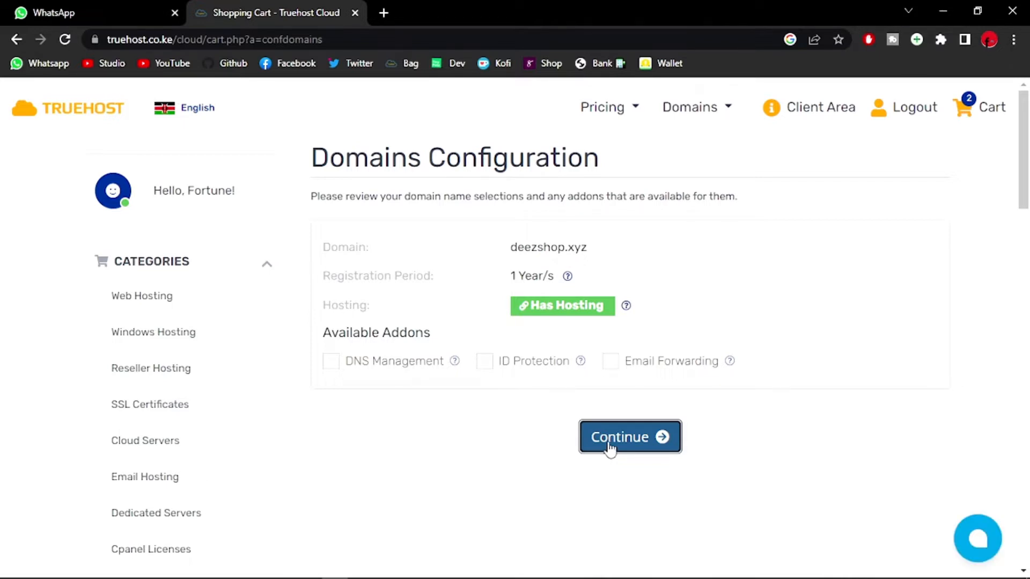
pyautogui.click(630, 437)
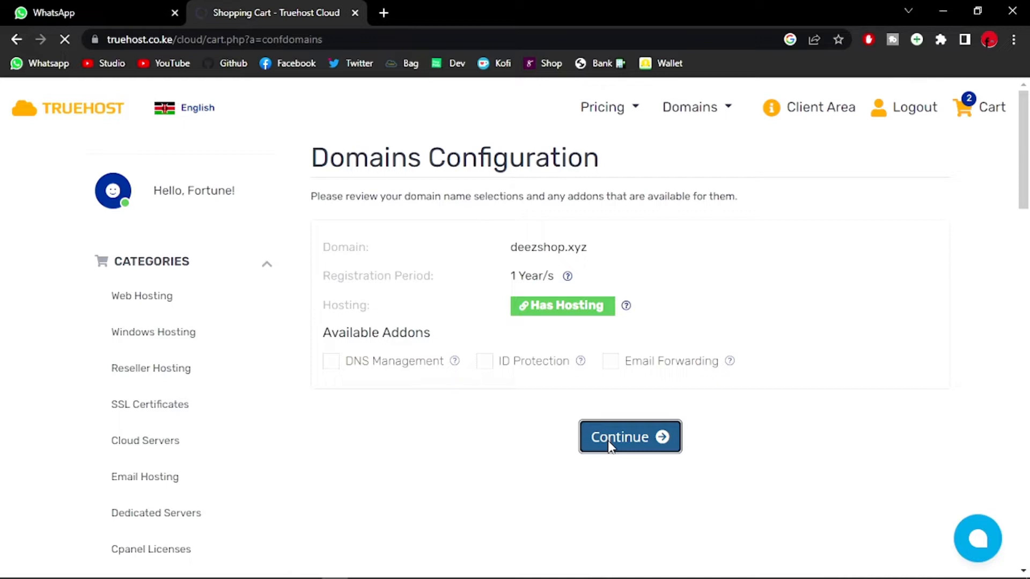
pyautogui.click(628, 437)
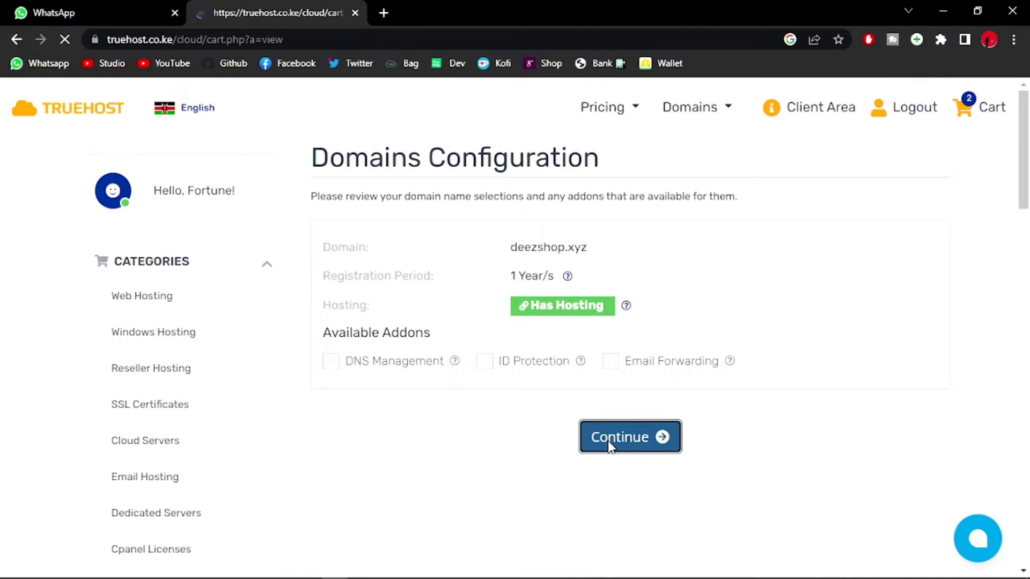
pyautogui.click(629, 436)
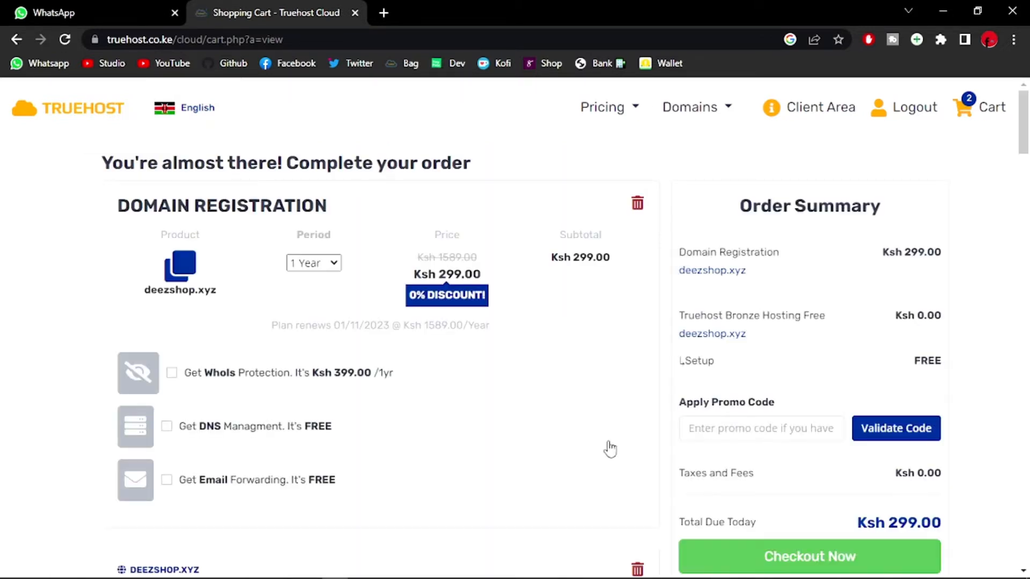
pyautogui.moveTo(946, 335)
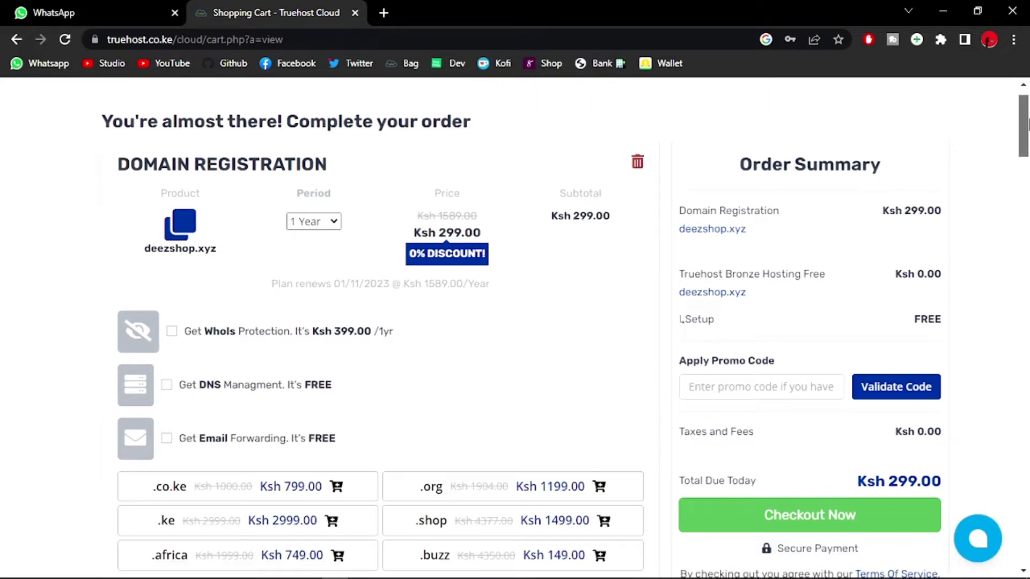
# Step: Review the Ksh 299.00 cart and bring up the Get SSL Certificates options
pyautogui.scroll(-3)
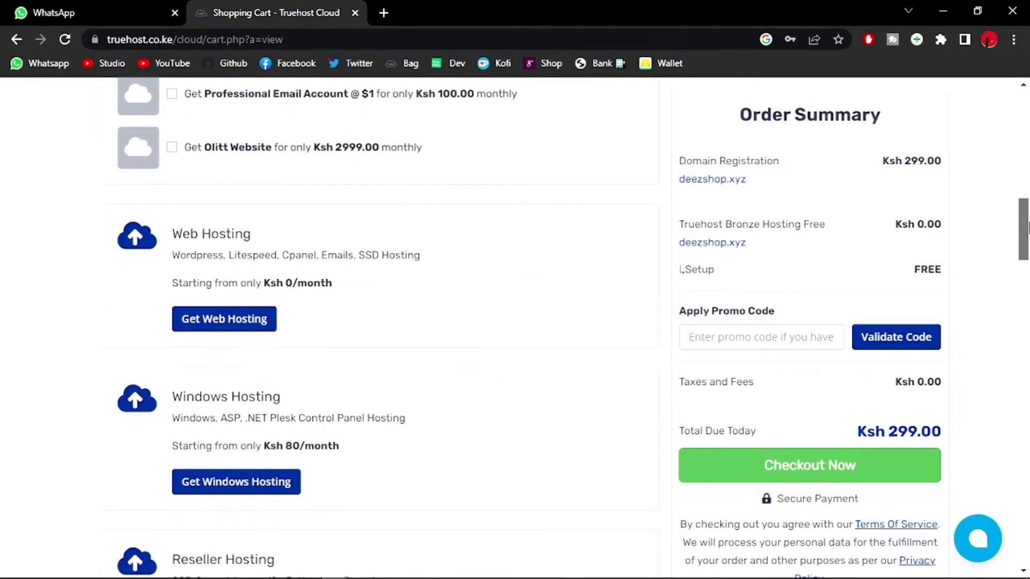
pyautogui.scroll(-3)
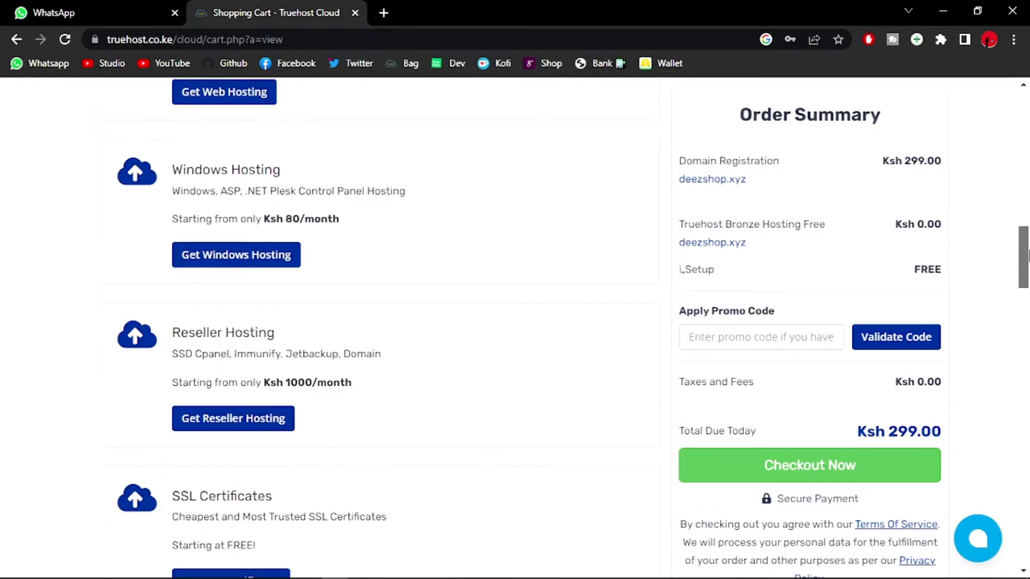
pyautogui.scroll(-3)
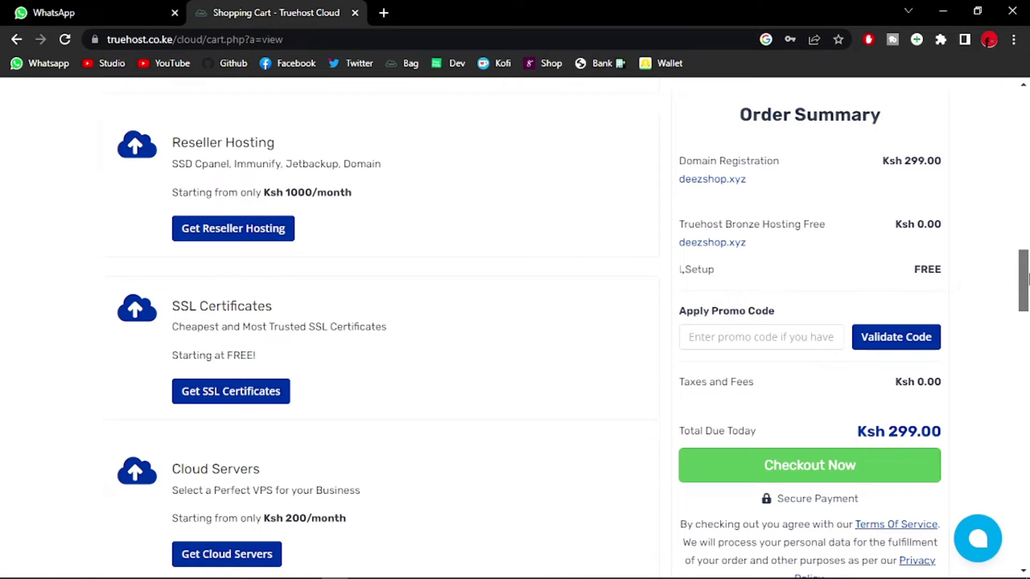
pyautogui.moveTo(332, 381)
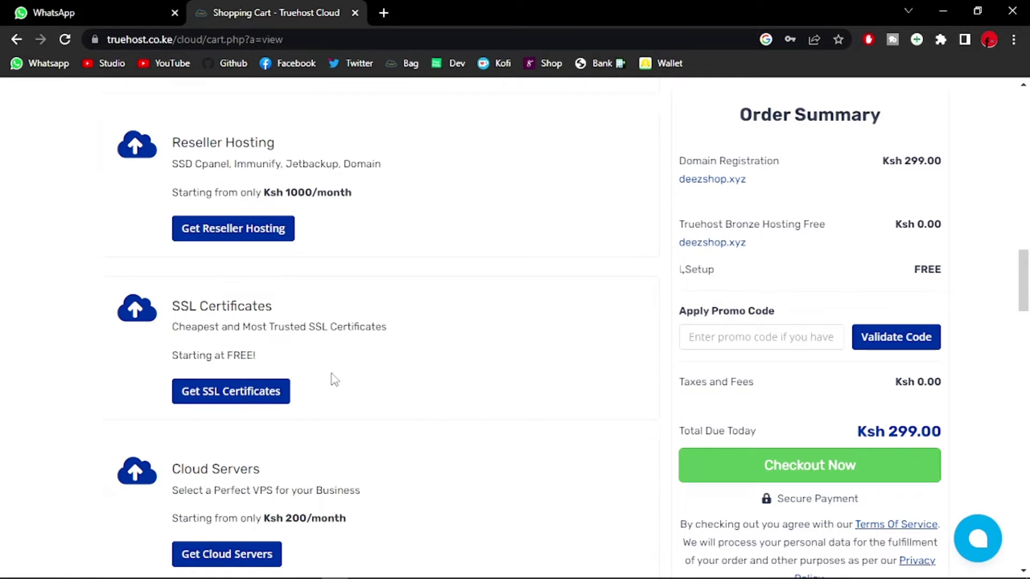
pyautogui.click(230, 391)
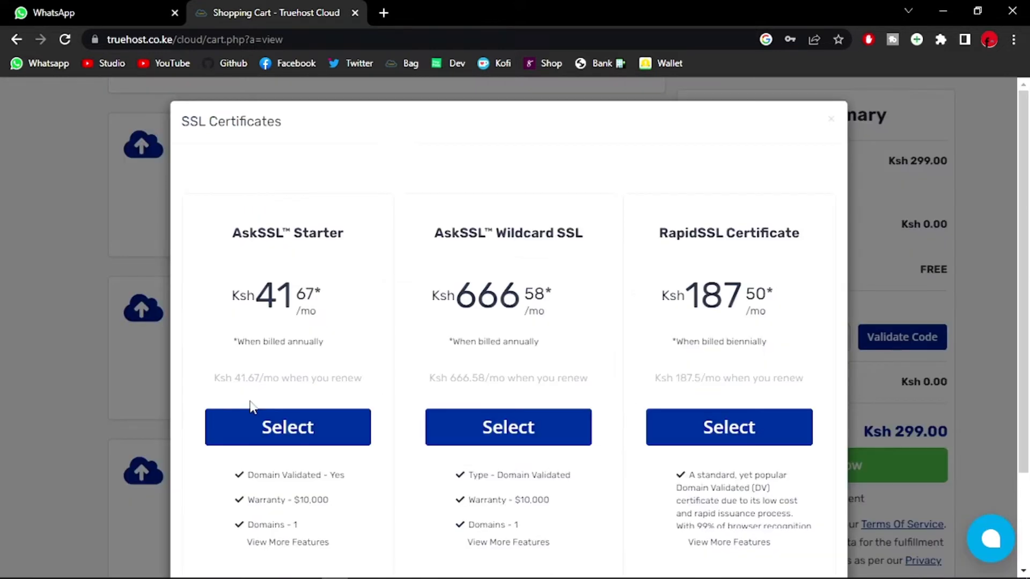
pyautogui.moveTo(843, 173)
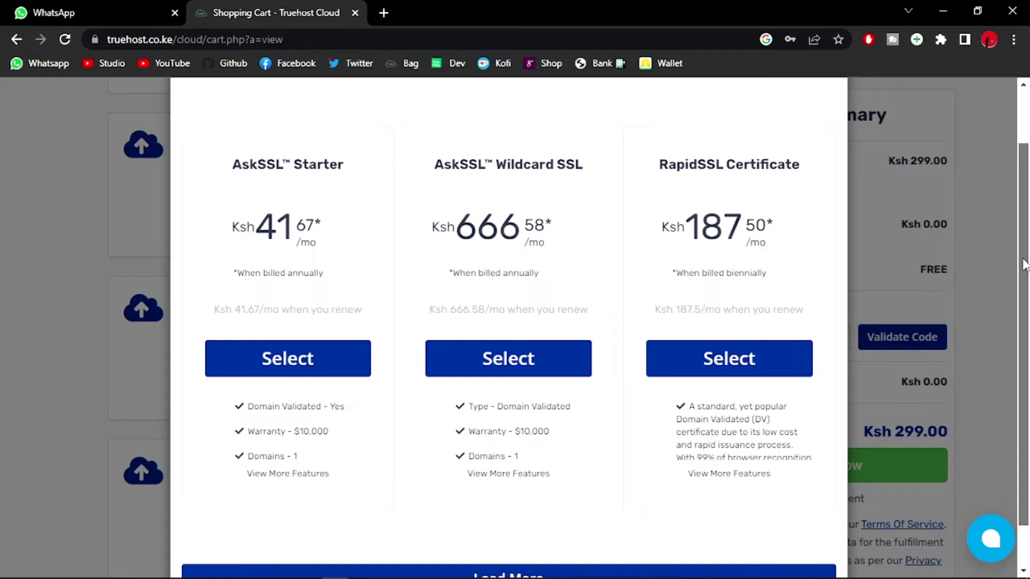
# Step: Look through the SSL Certificates popup and close it without choosing a plan
pyautogui.scroll(-3)
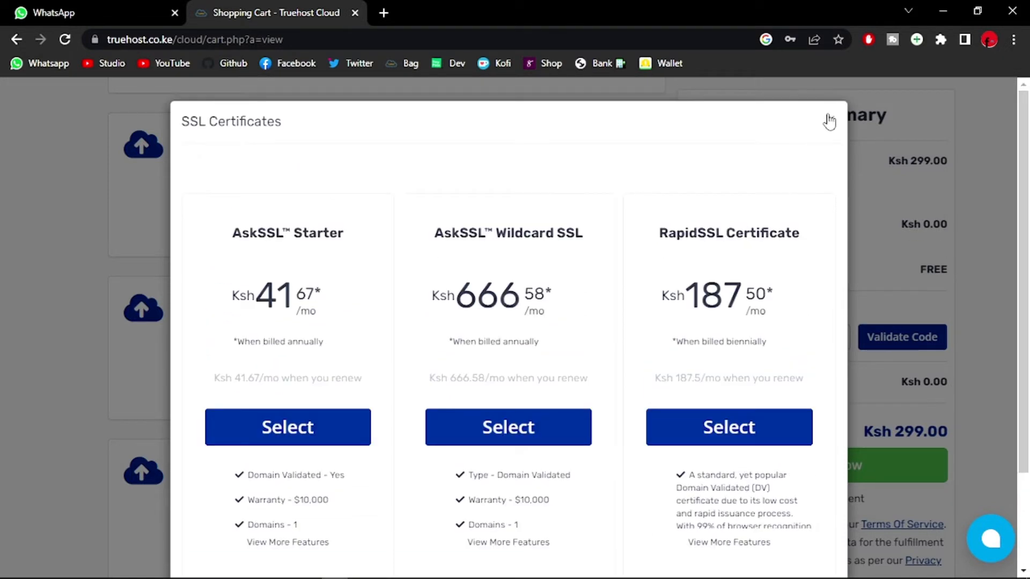
pyautogui.click(830, 122)
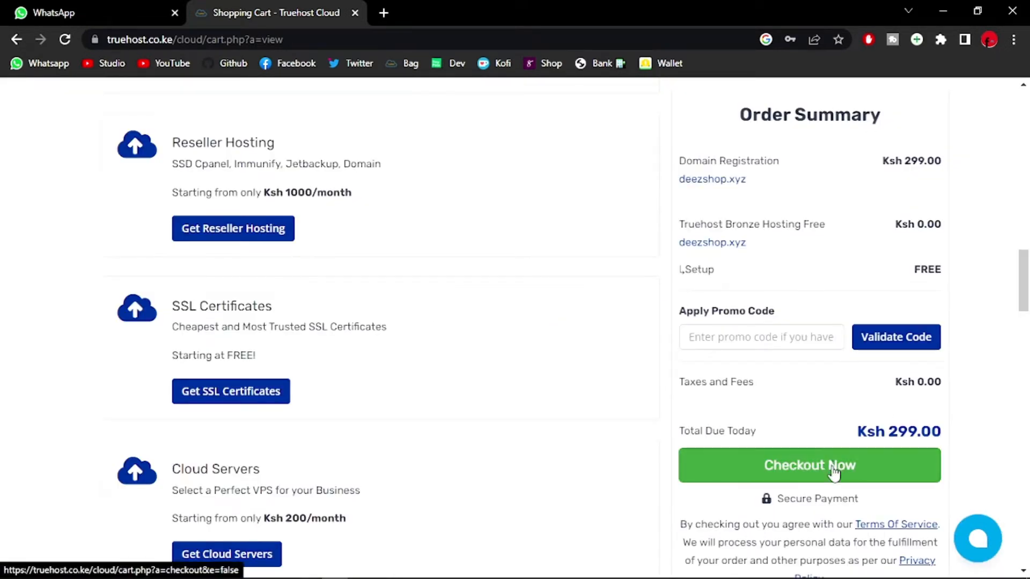
# Step: Proceed from the cart review to the checkout page
pyautogui.click(809, 465)
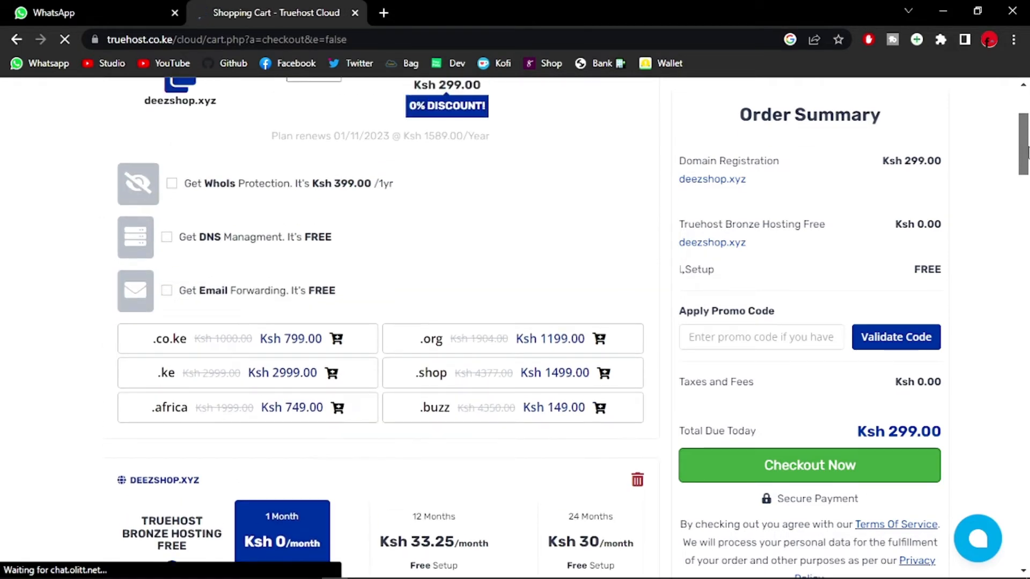
pyautogui.scroll(3)
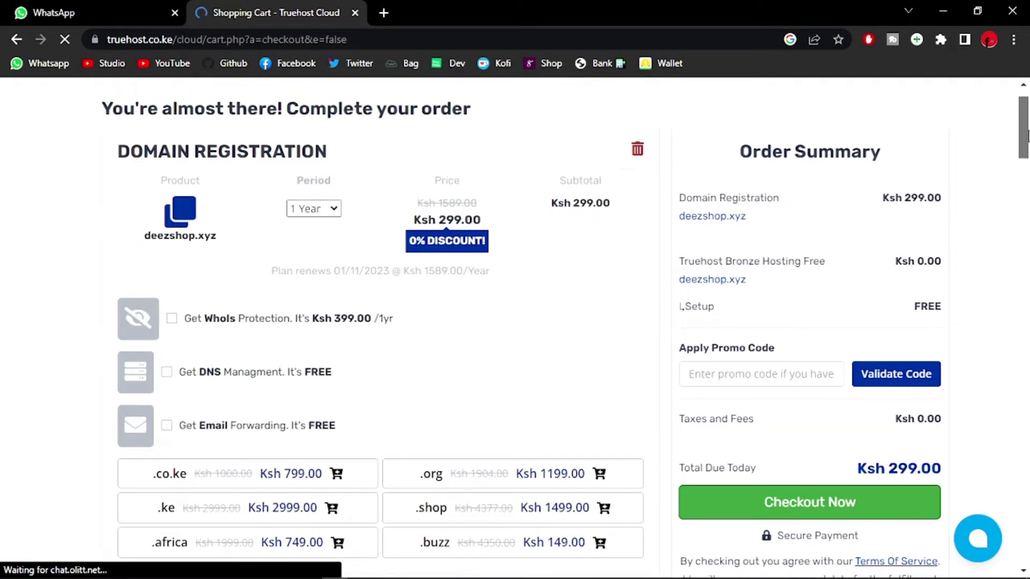
pyautogui.click(809, 502)
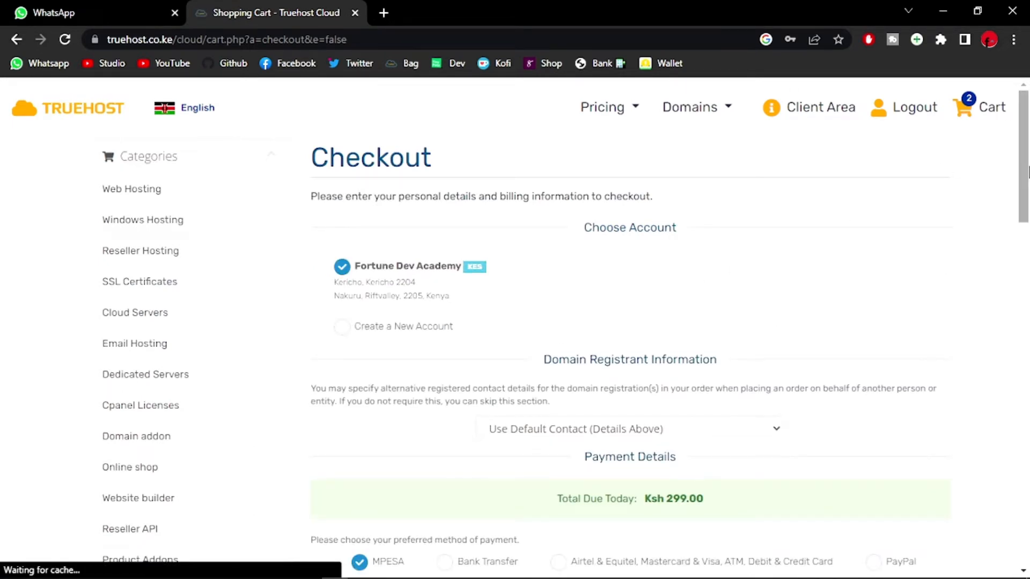
# Step: With MPESA payment, agree to the Terms of Service and complete the Ksh 299.00 order
pyautogui.scroll(-3)
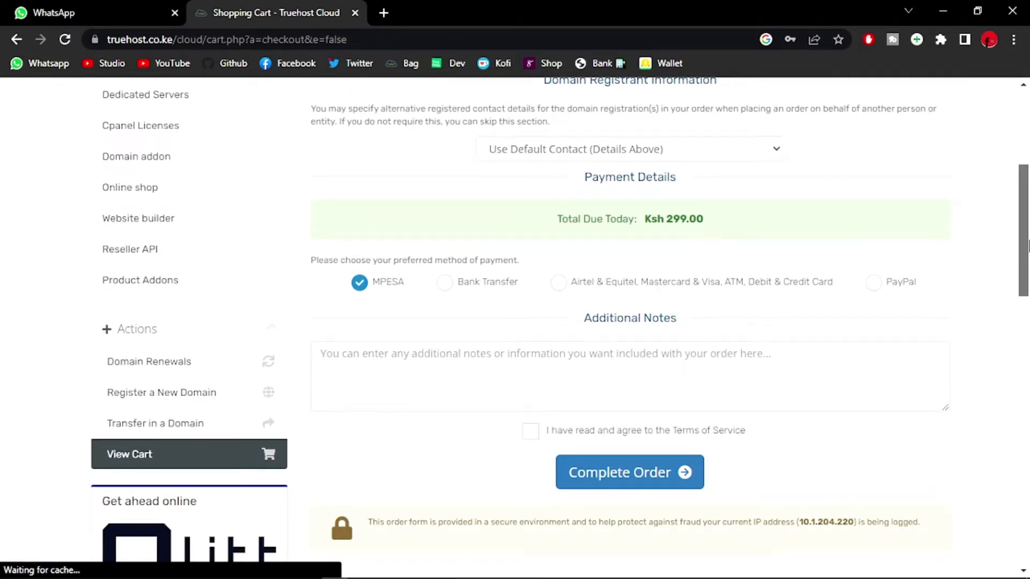
pyautogui.scroll(-3)
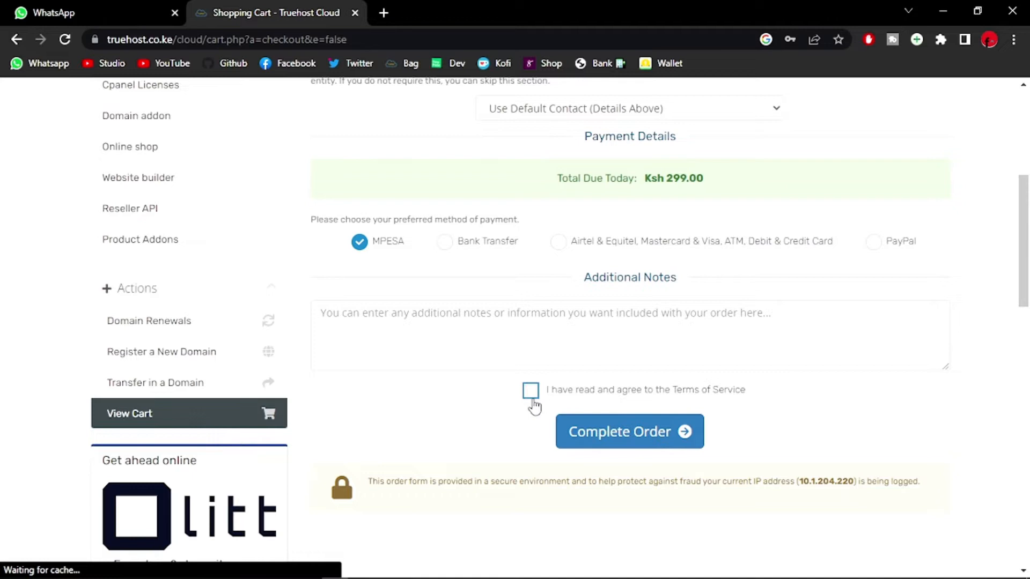
pyautogui.click(531, 390)
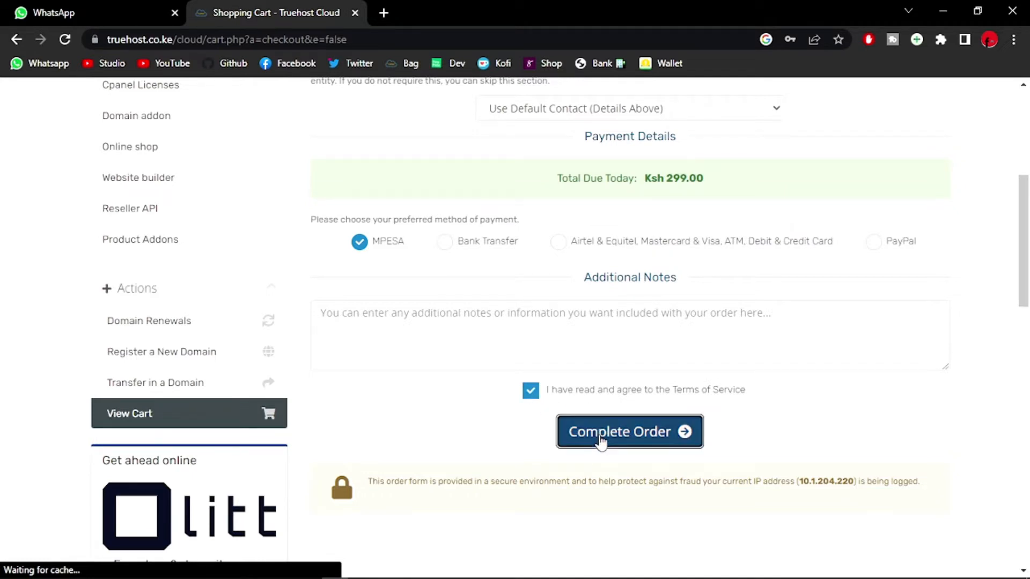
pyautogui.click(629, 432)
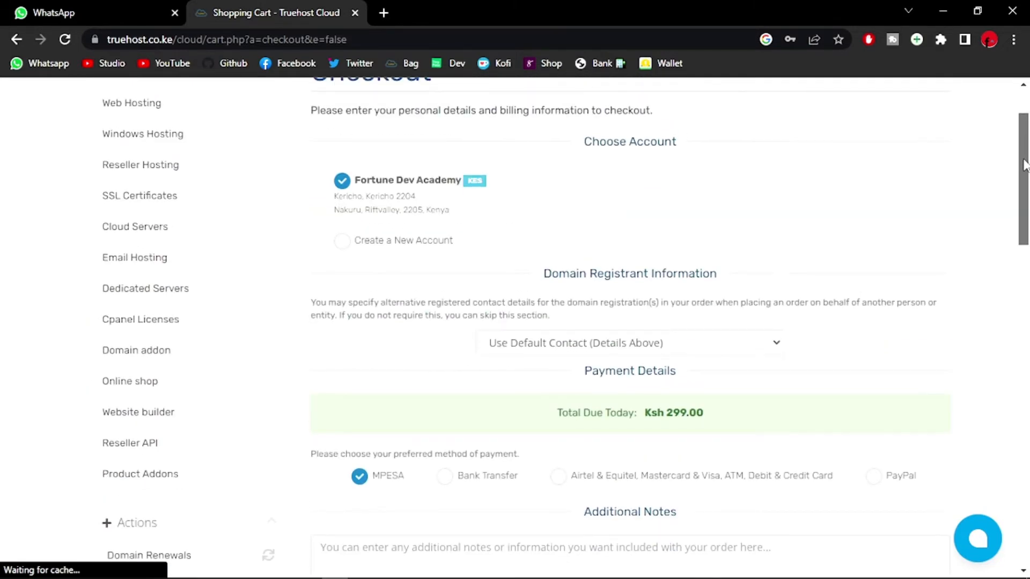
pyautogui.scroll(3)
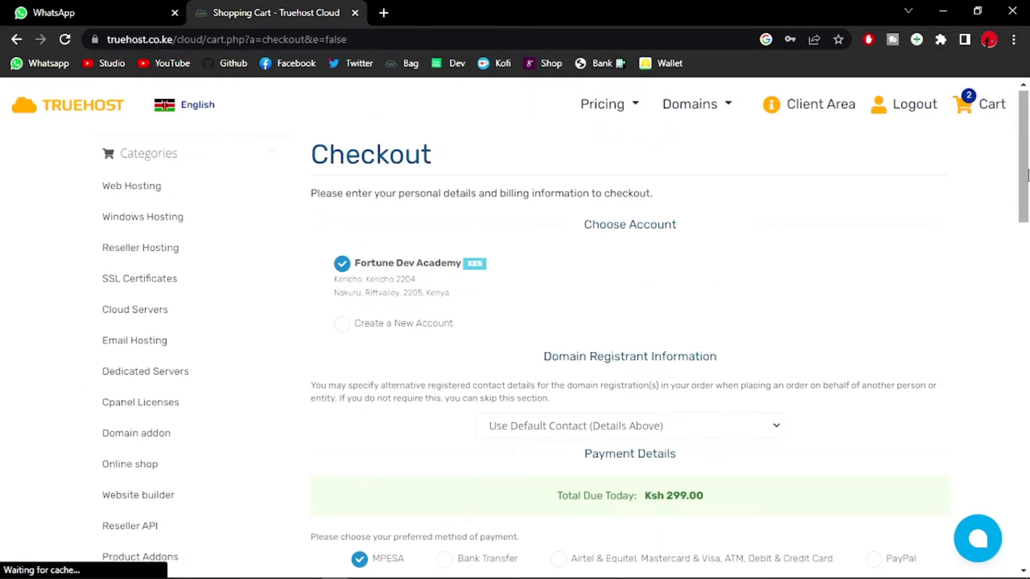
pyautogui.scroll(-3)
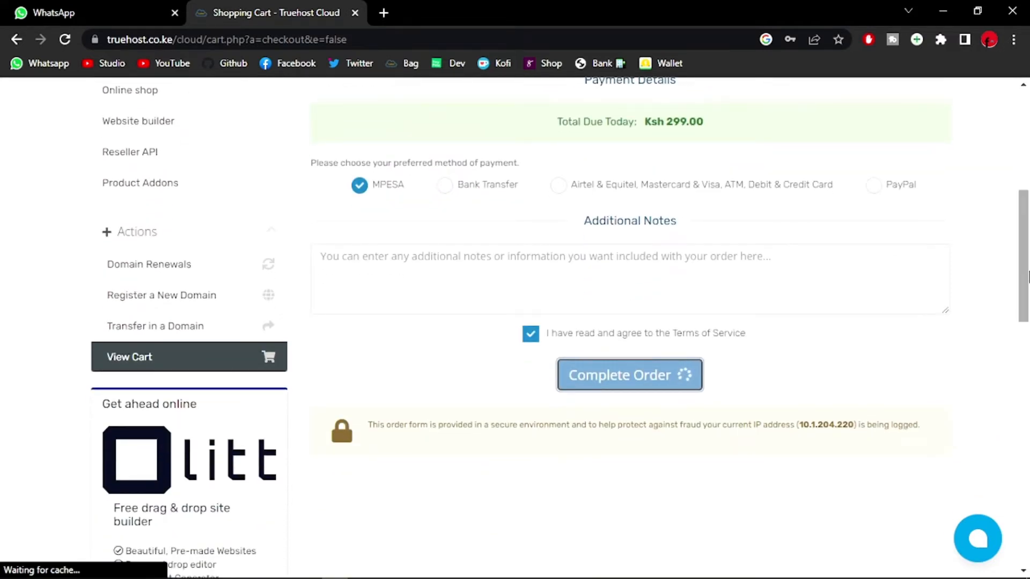
pyautogui.click(628, 374)
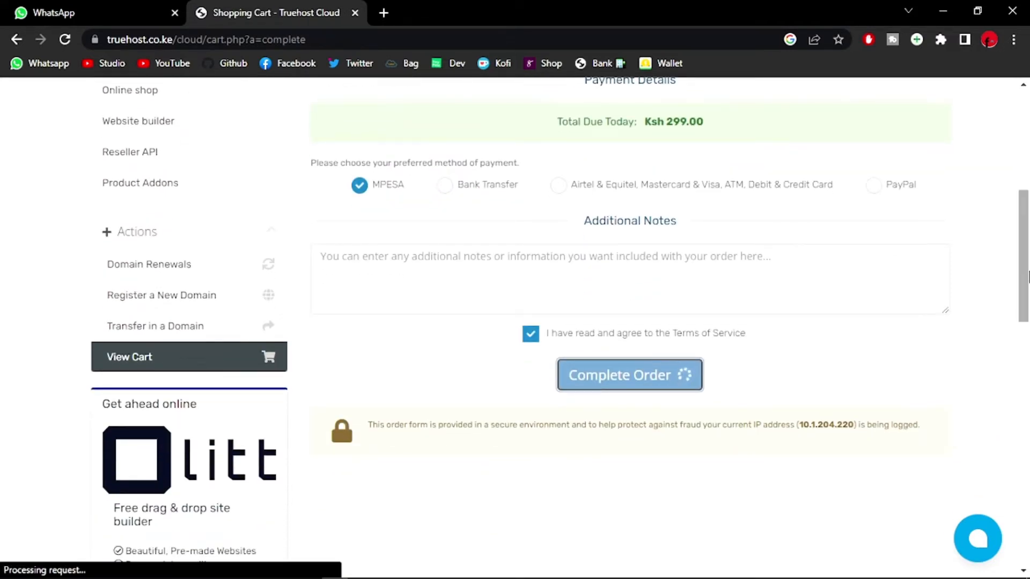
pyautogui.click(629, 376)
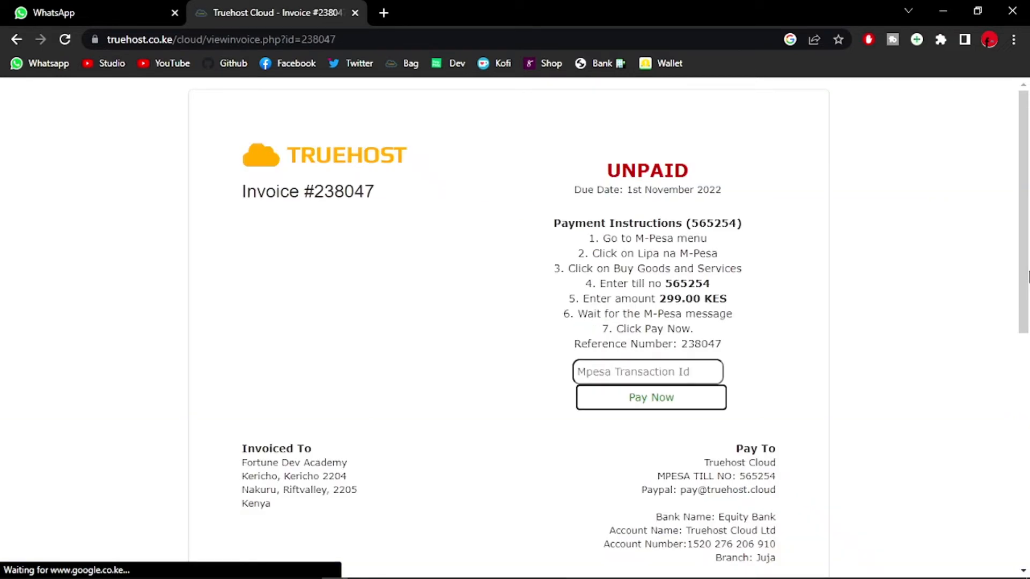
pyautogui.scroll(-3)
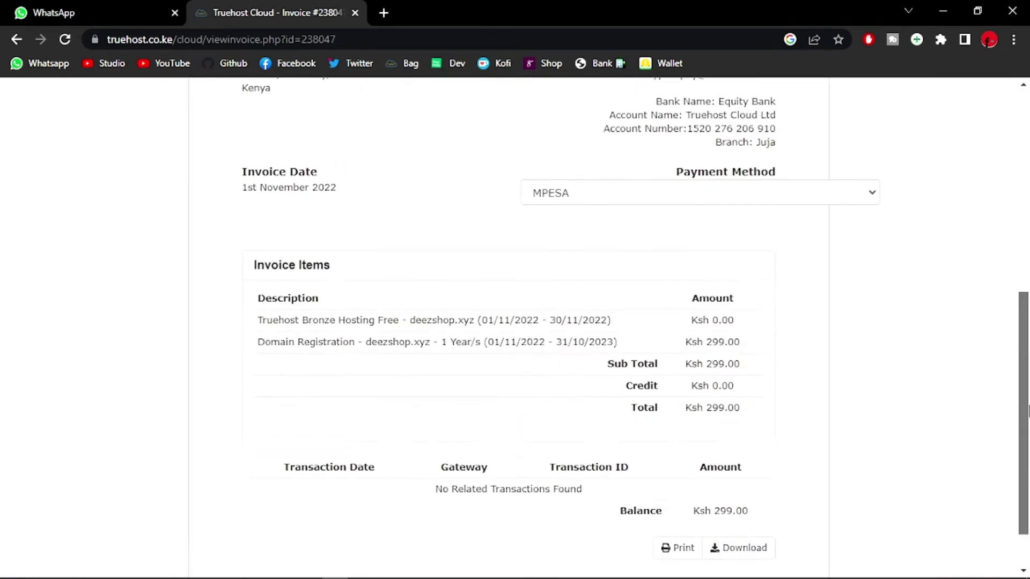
pyautogui.scroll(-3)
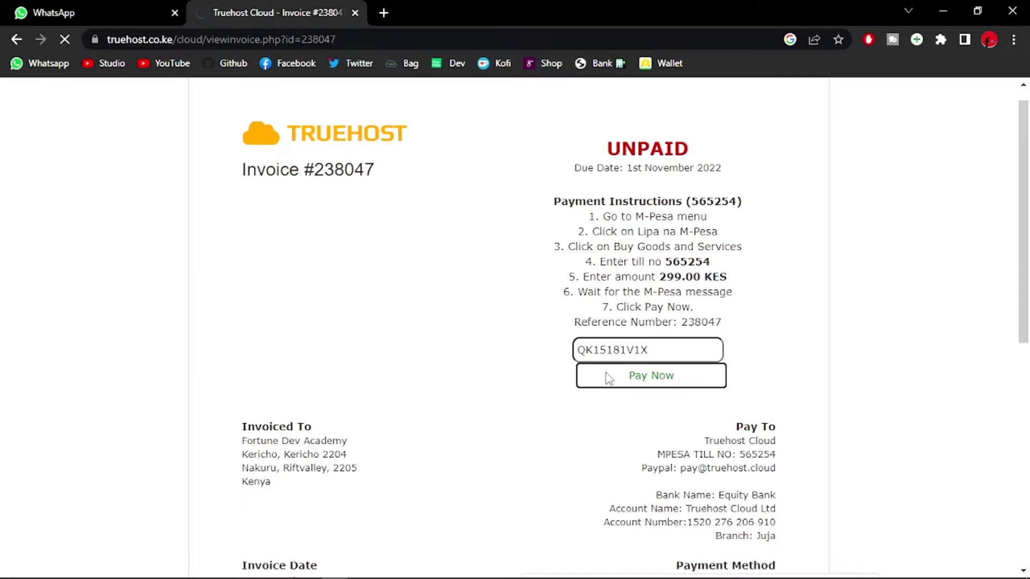
pyautogui.click(651, 376)
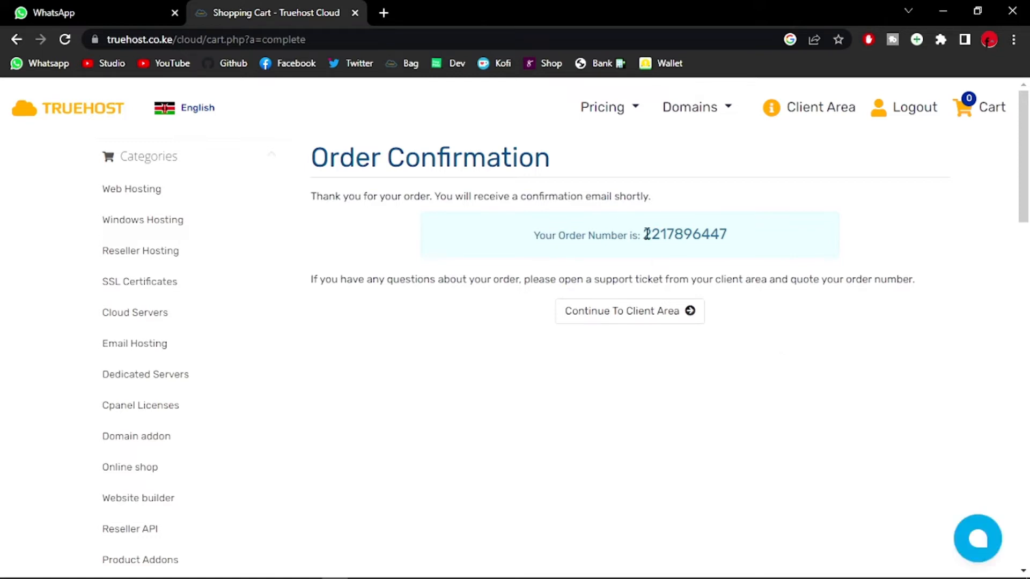
# Step: Select the order number to copy it and continue to the Client Area
pyautogui.moveTo(644, 235); pyautogui.dragTo(702, 235)
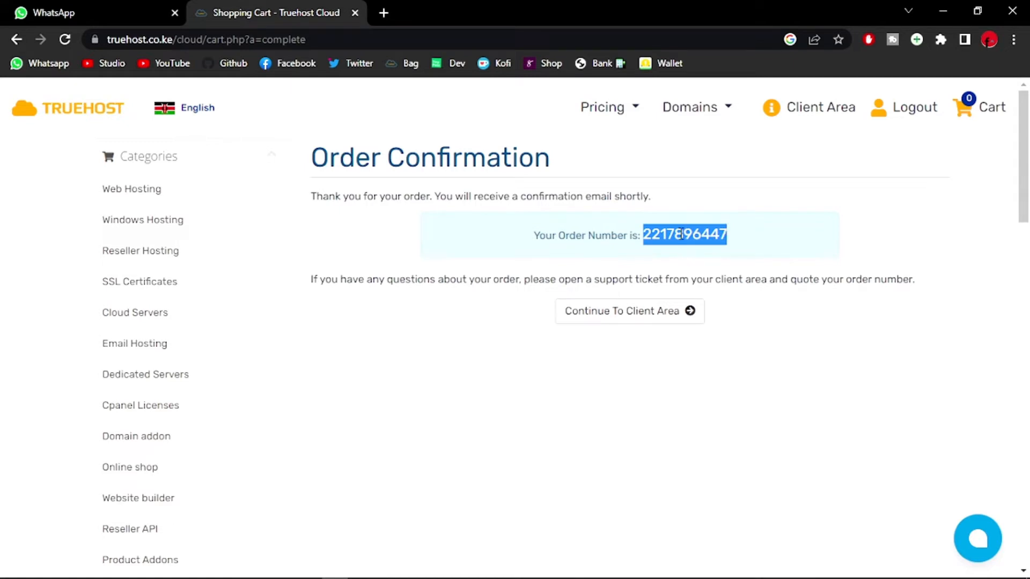
pyautogui.moveTo(519, 366)
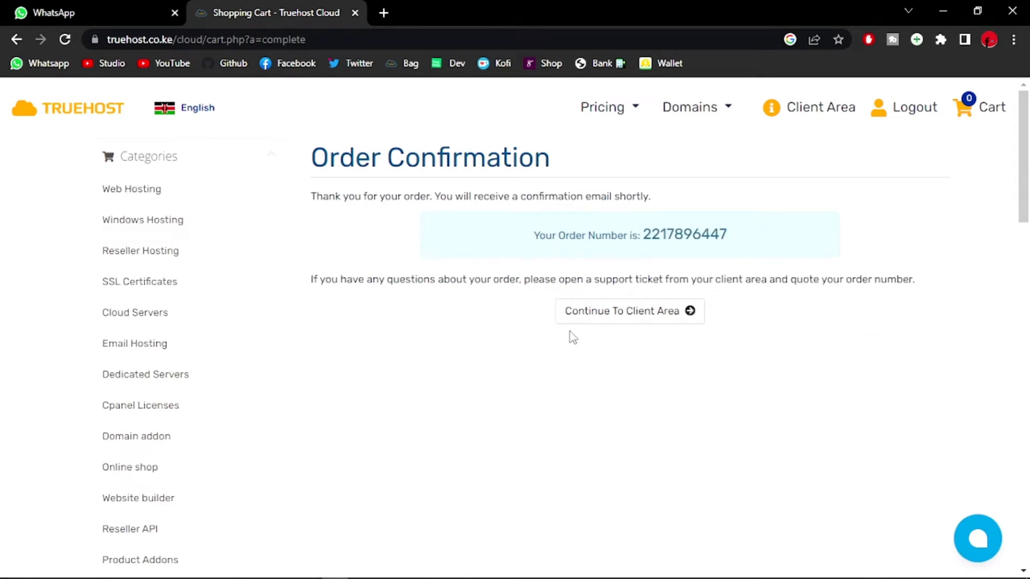
pyautogui.click(629, 311)
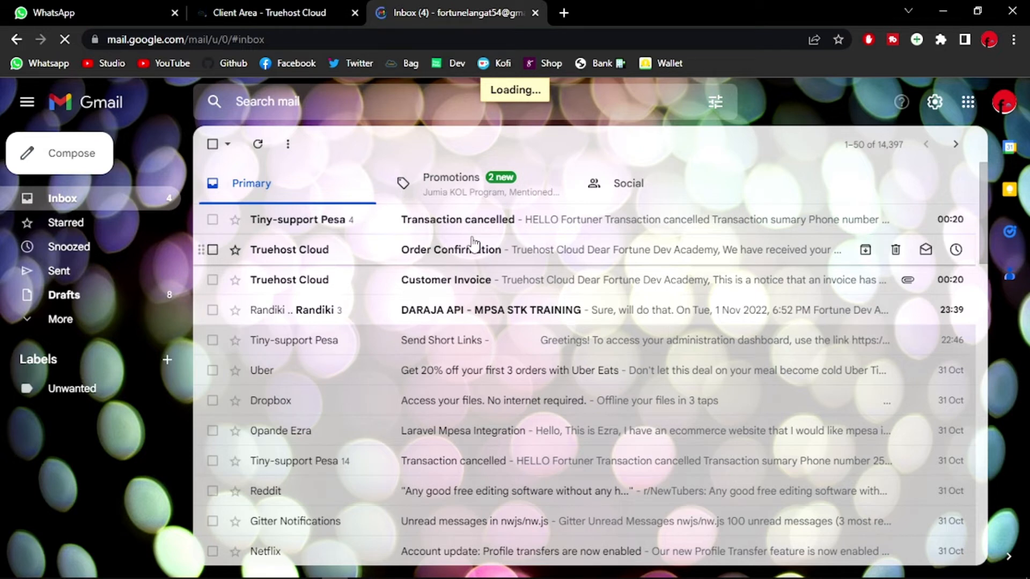
# Step: Read through the Truehost Cloud Order Confirmation email for the deezshop.xyz hosting and domain
pyautogui.click(451, 250)
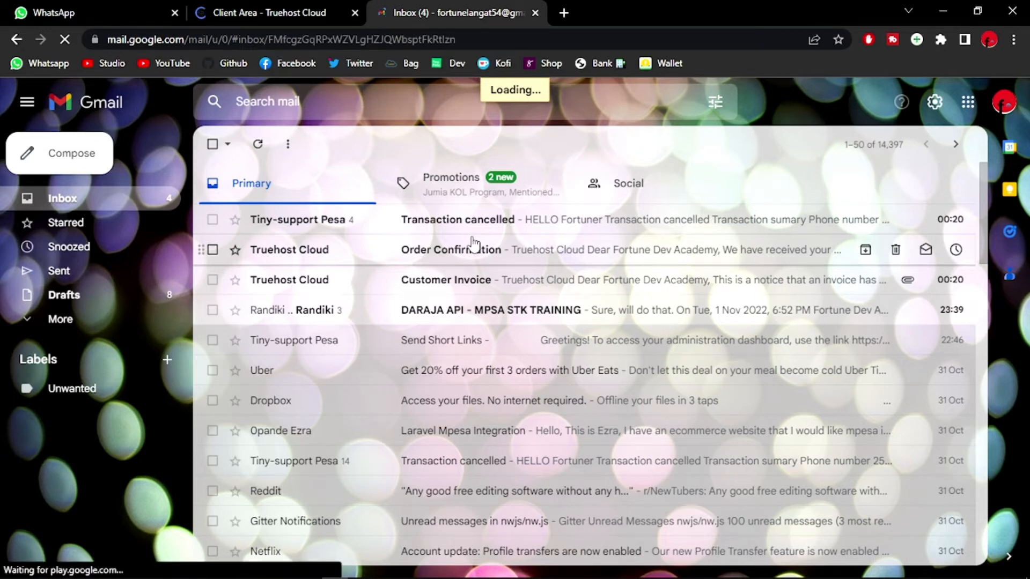
pyautogui.click(450, 250)
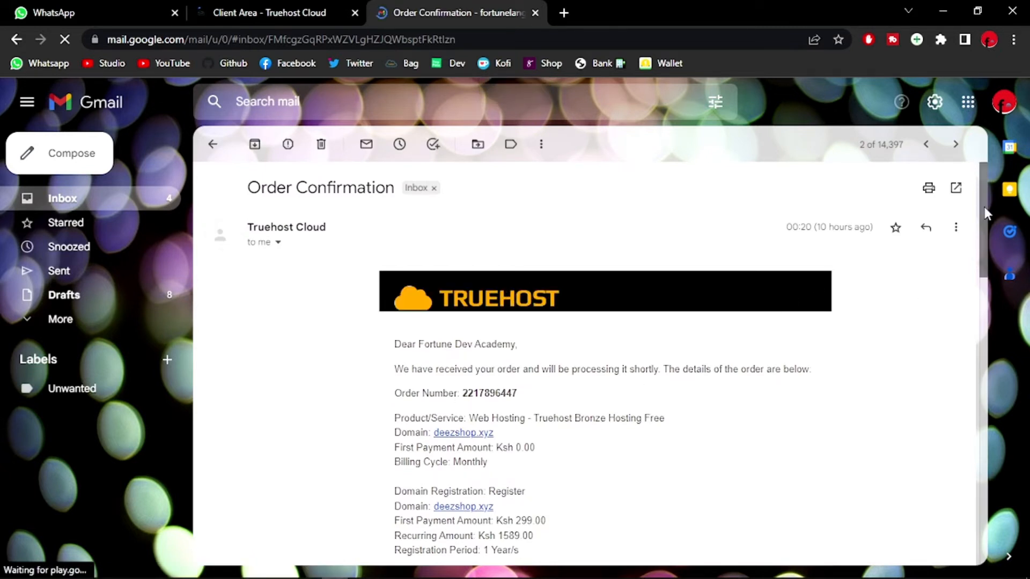
pyautogui.scroll(-3)
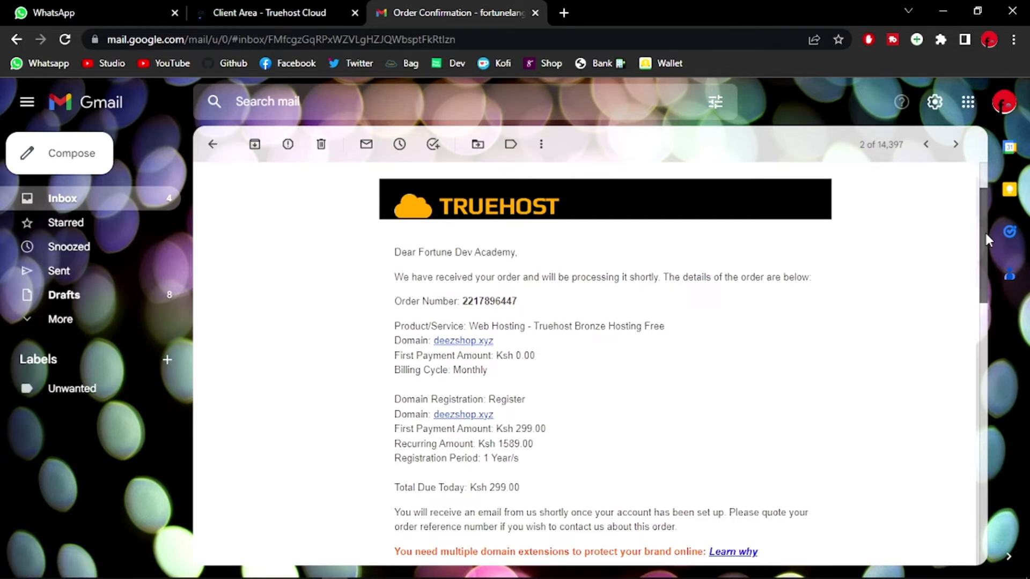
pyautogui.scroll(-3)
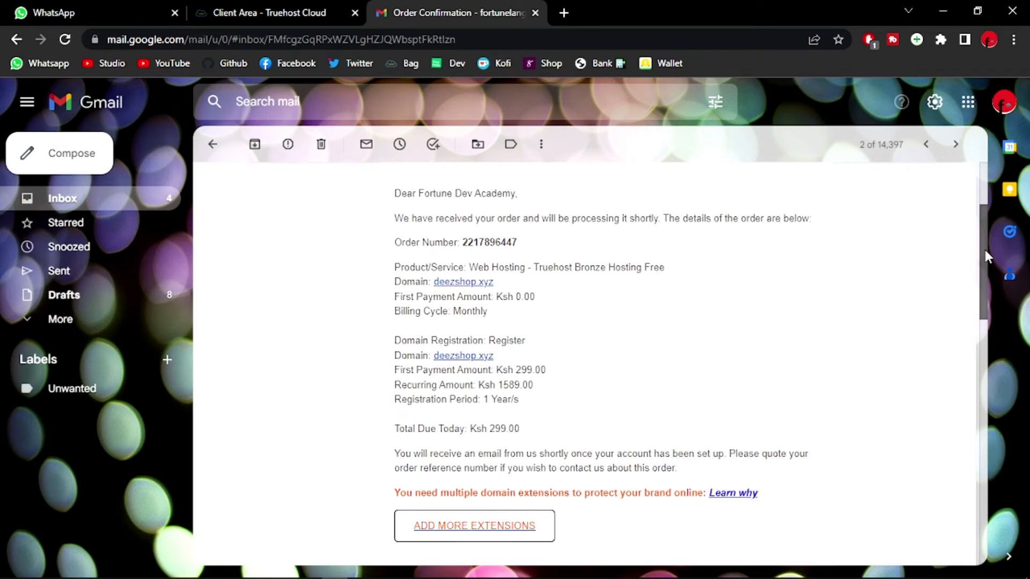
pyautogui.scroll(-3)
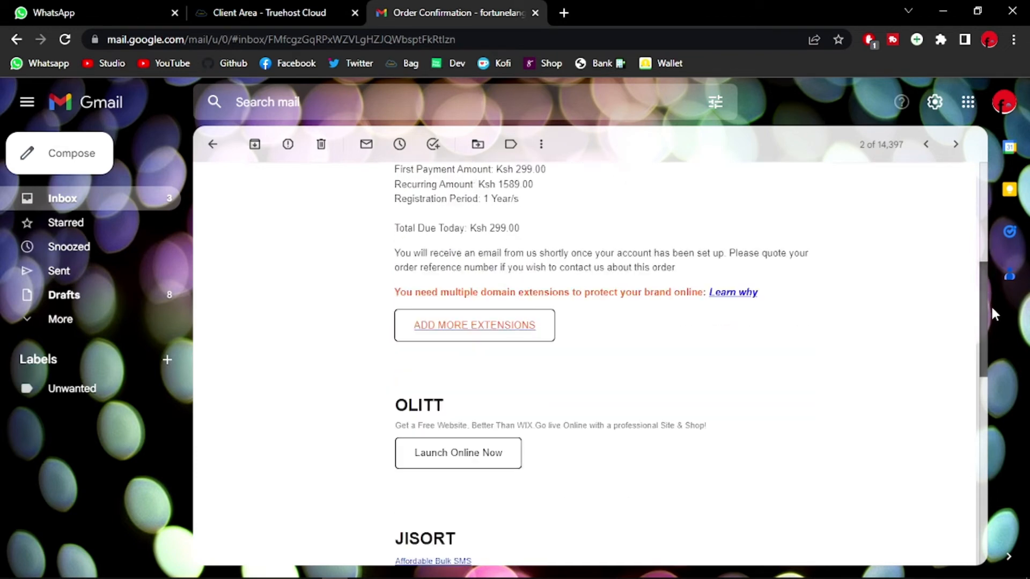
pyautogui.scroll(-3)
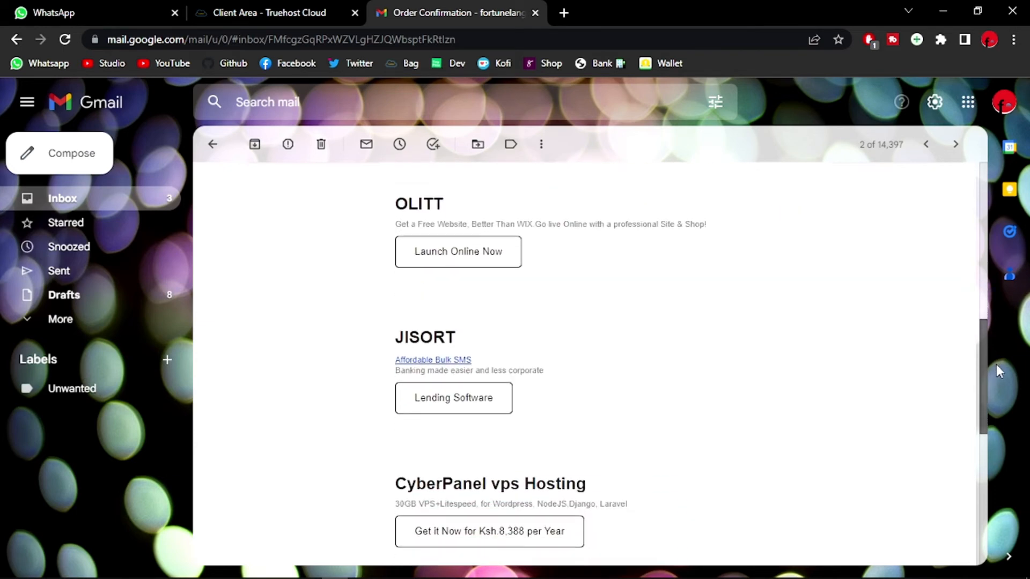
pyautogui.scroll(-3)
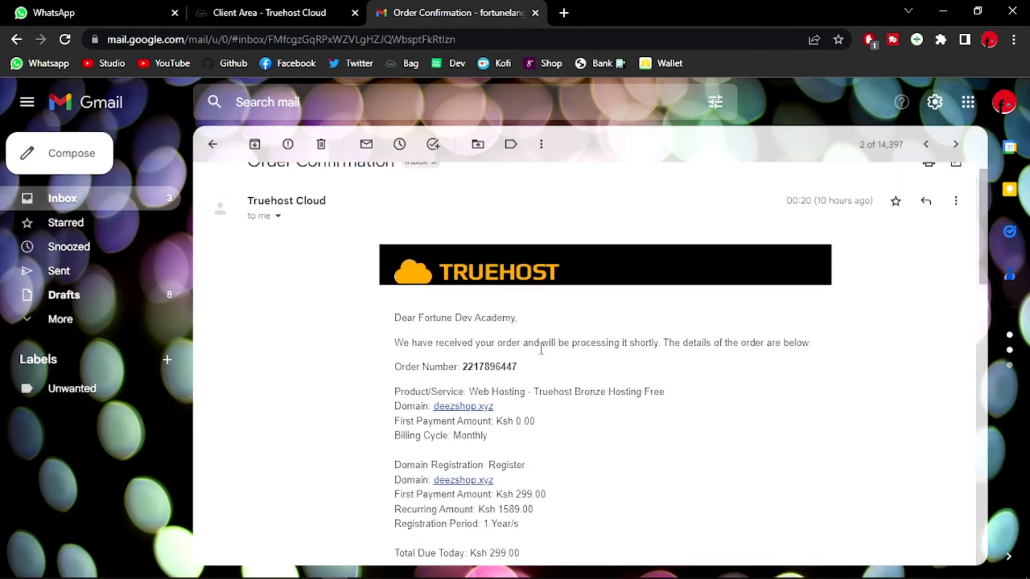
# Step: Follow the deezshop.xyz link from the email back to the Client Area's Manage Account tools
pyautogui.rightClick(463, 405)
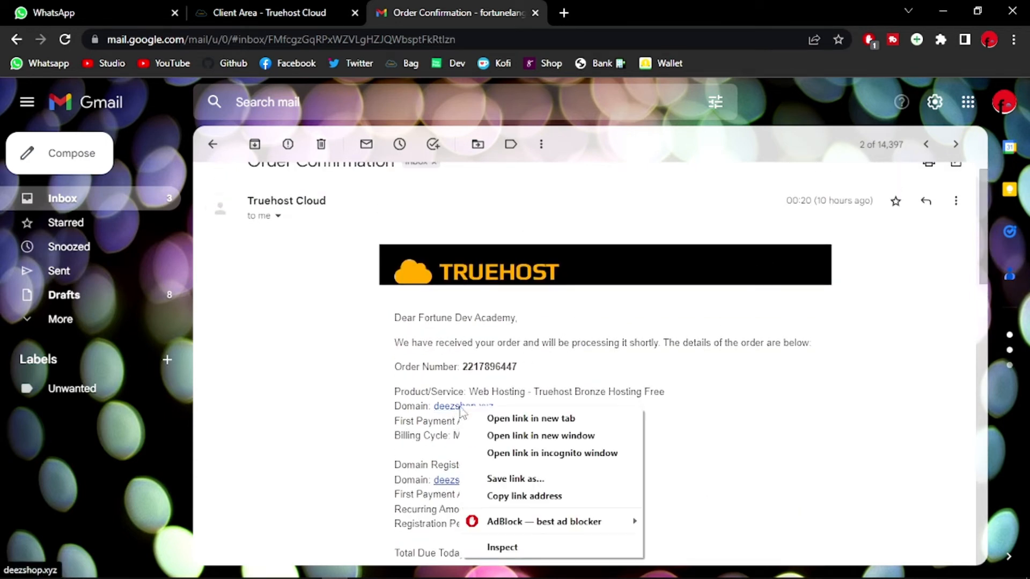
pyautogui.click(531, 419)
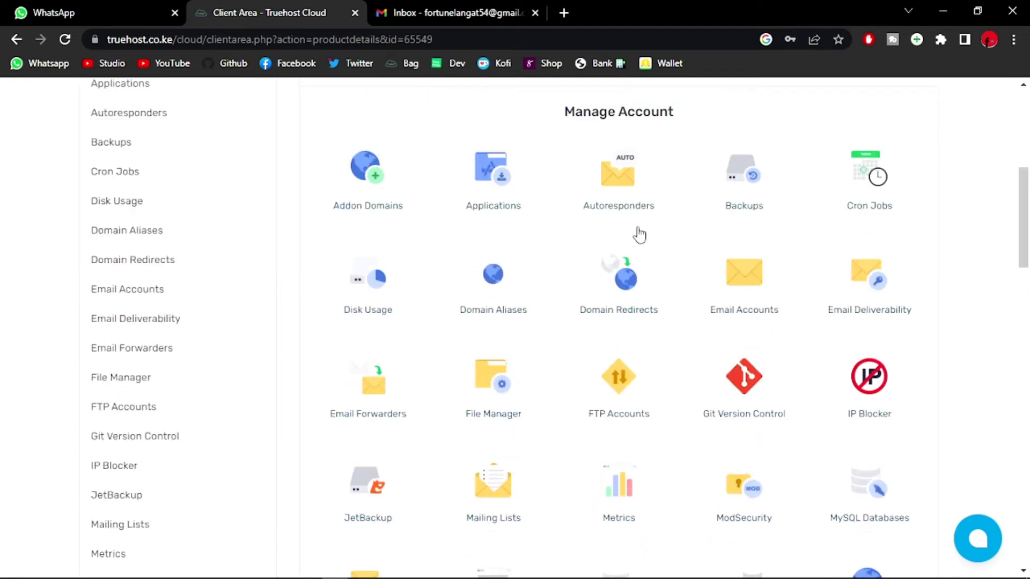
# Step: Show the hosting account's Applications page, which lists no installed applications yet
pyautogui.click(493, 180)
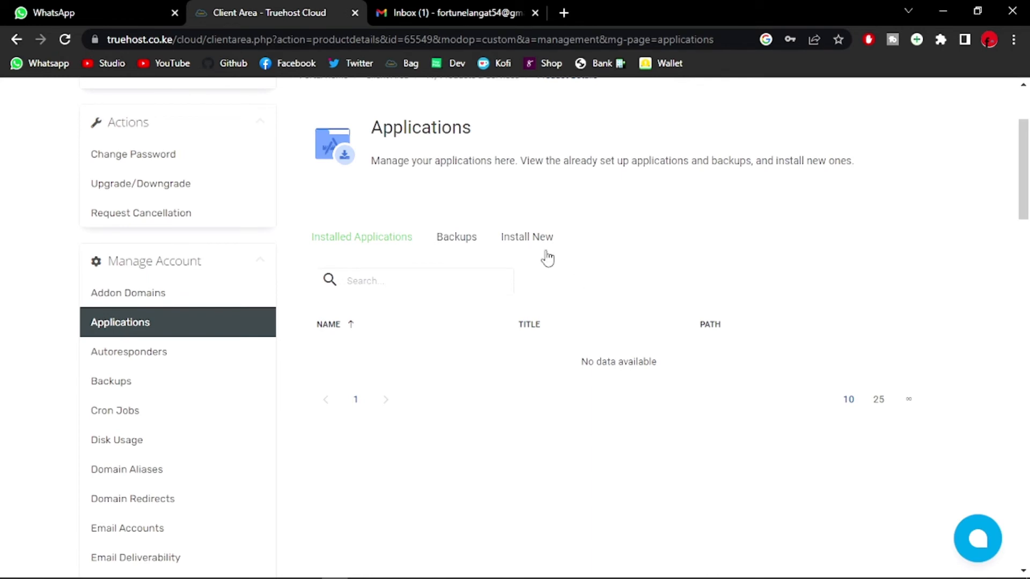
# Step: Search the Install New list for 'wordpress' and reveal WordPress 6.0.3 under Blogs
pyautogui.click(525, 236)
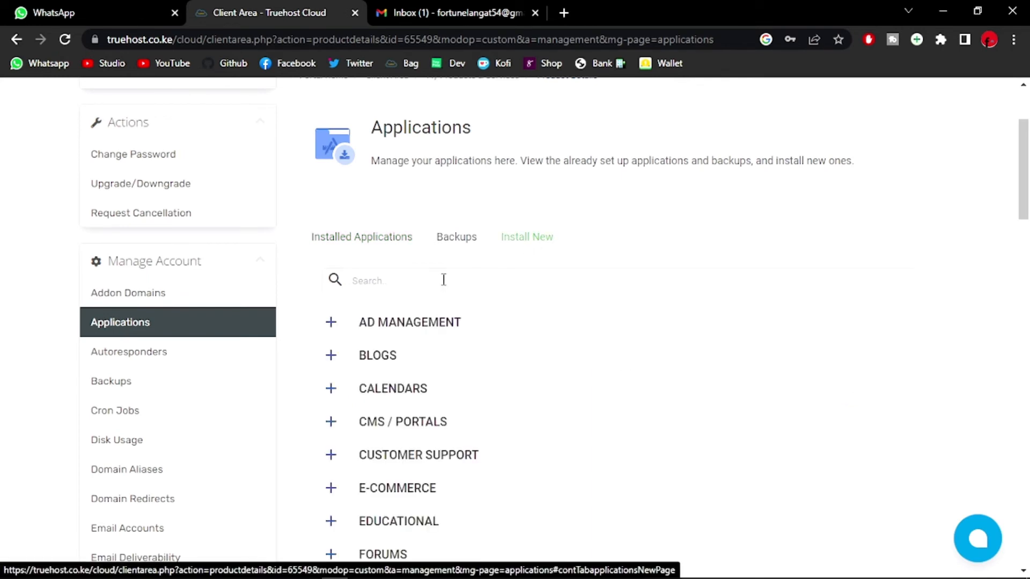
pyautogui.write('w')
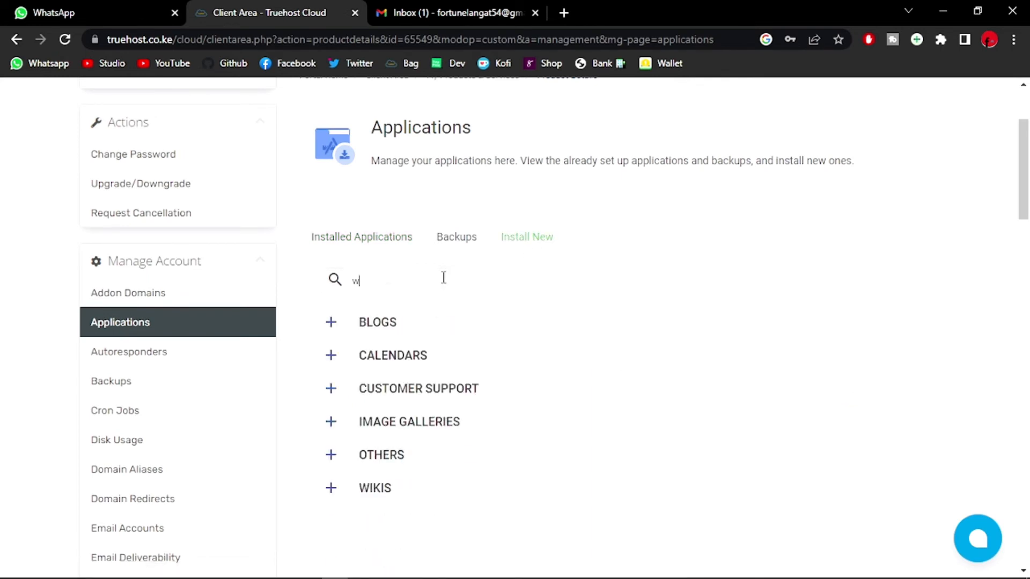
pyautogui.write('ordpre')
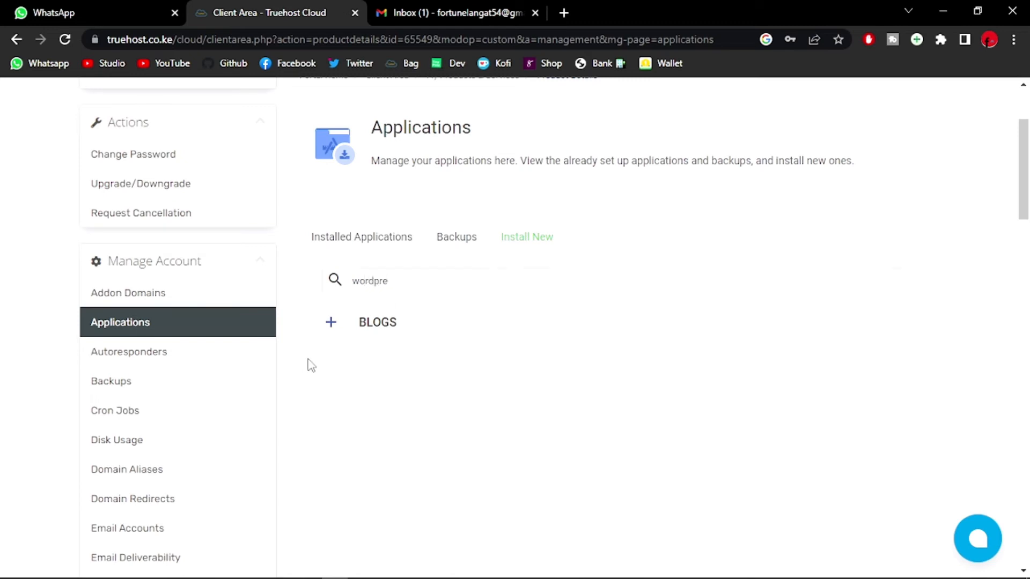
pyautogui.click(331, 322)
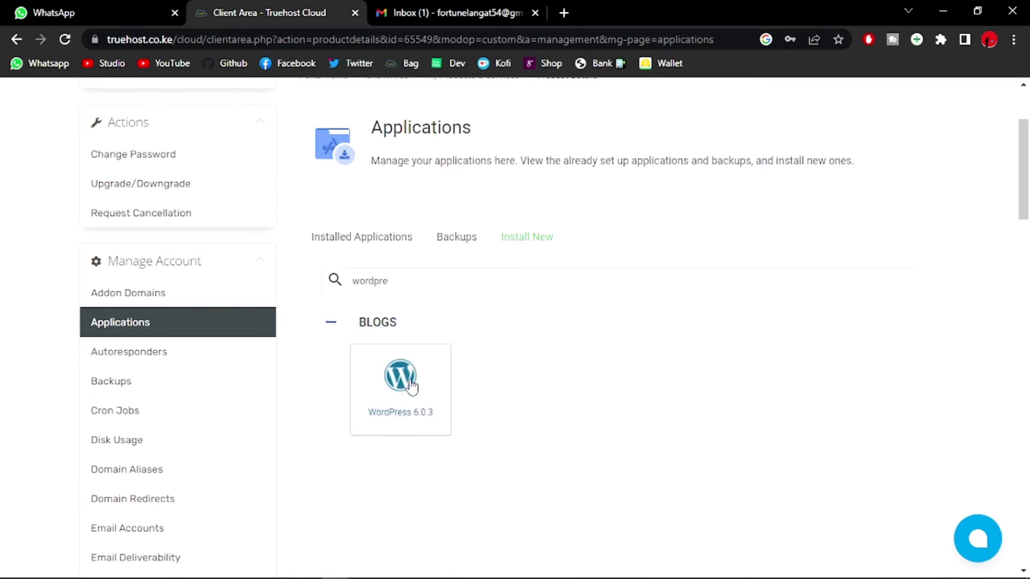